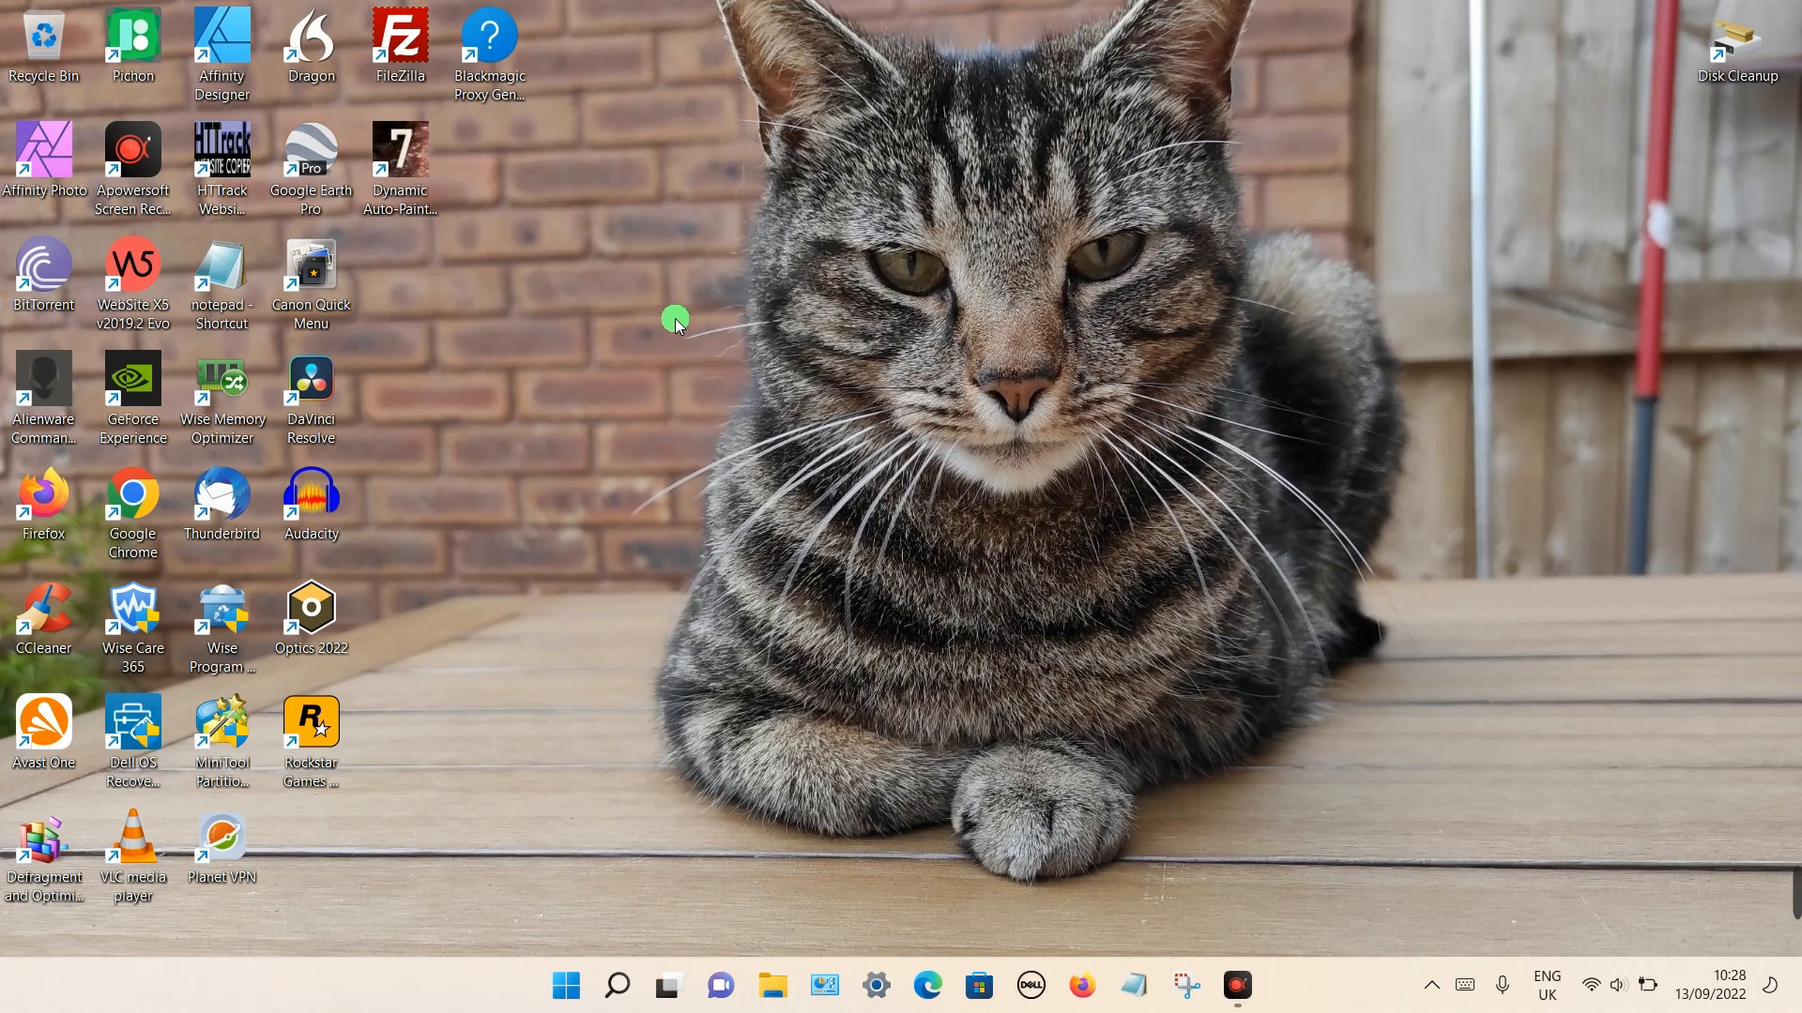
{"action": "mouse_move", "coordinate": [909, 274]}
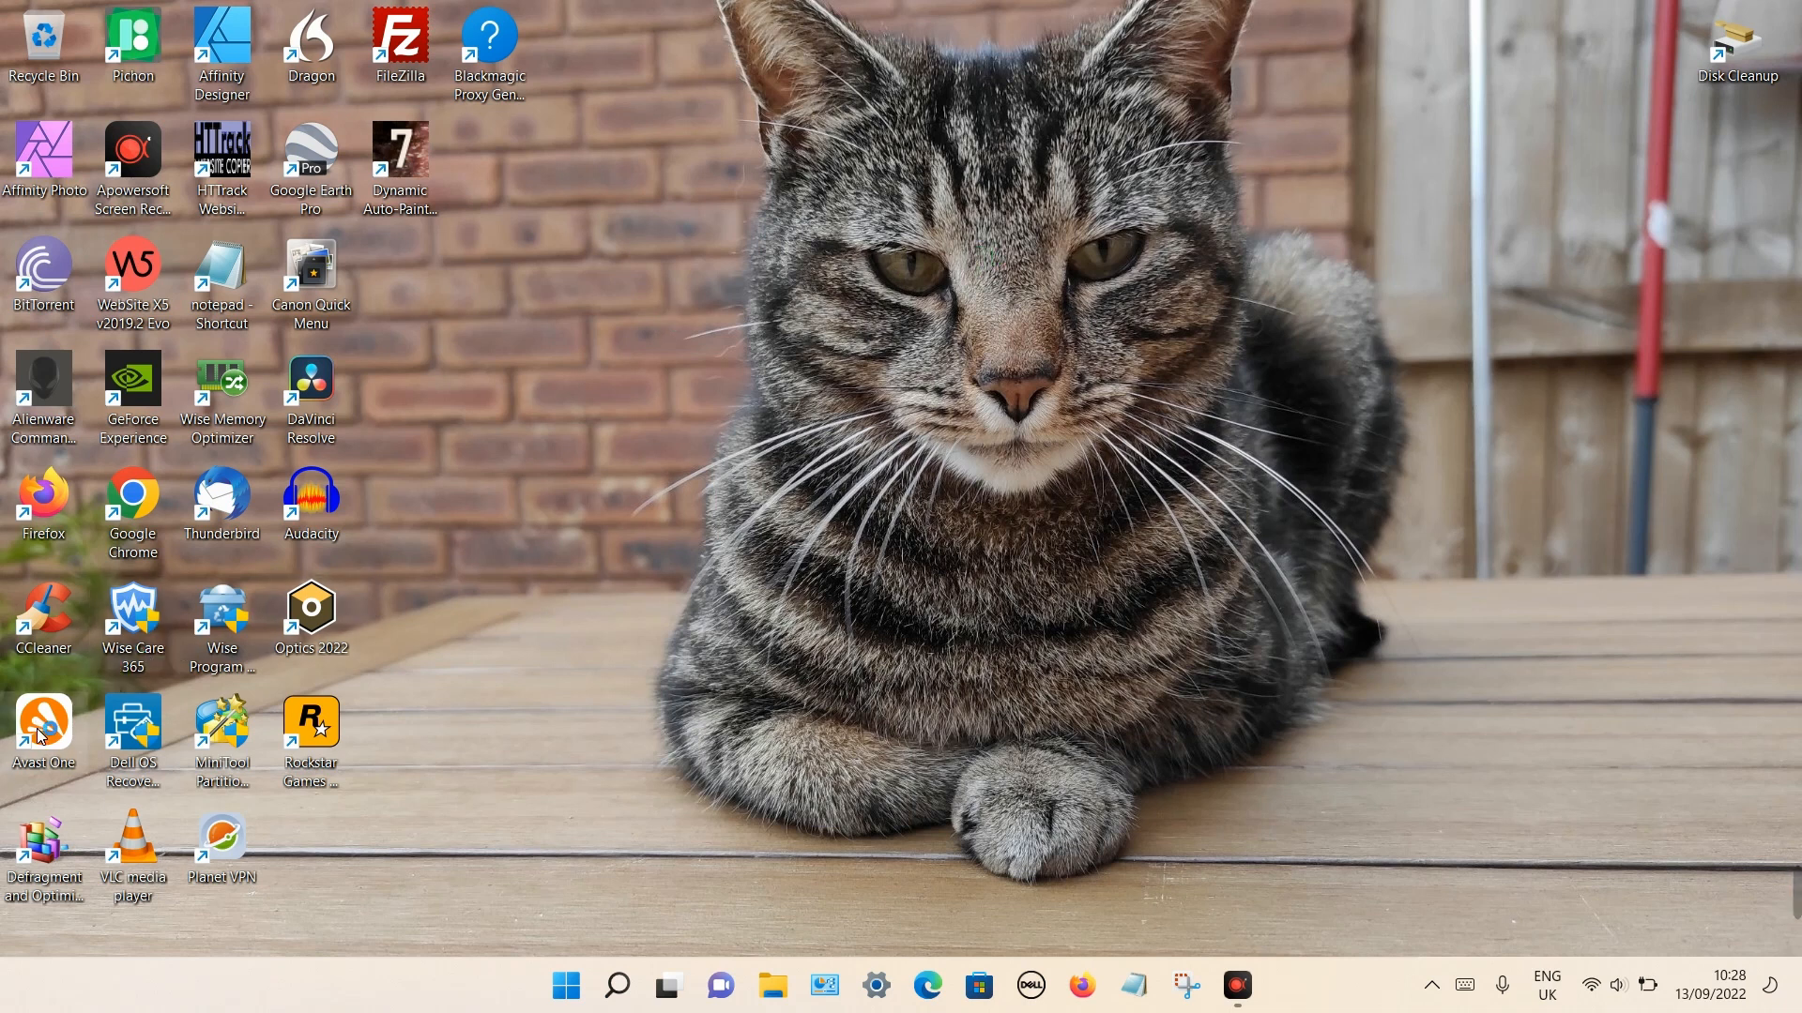
Launch Avast One from the desktop and view the Firewall page under Device Protection.
{"action": "double_click", "coordinate": [43, 721]}
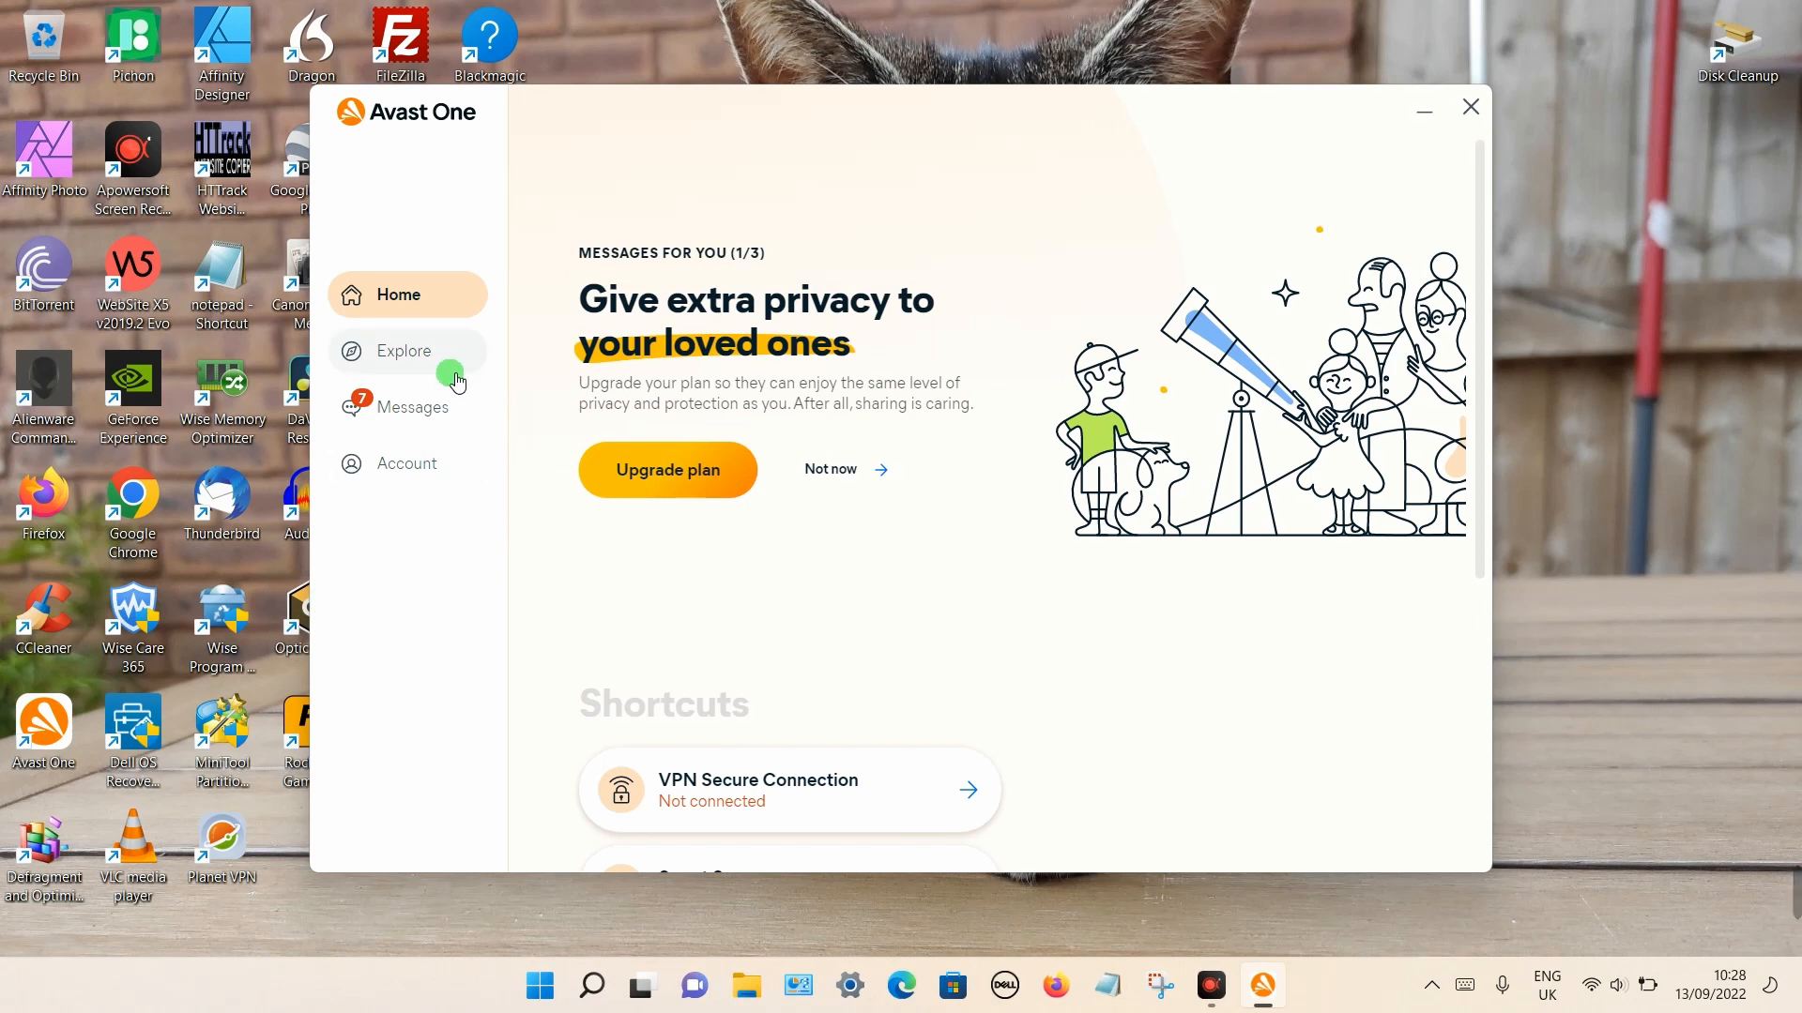
{"action": "left_click", "coordinate": [402, 351]}
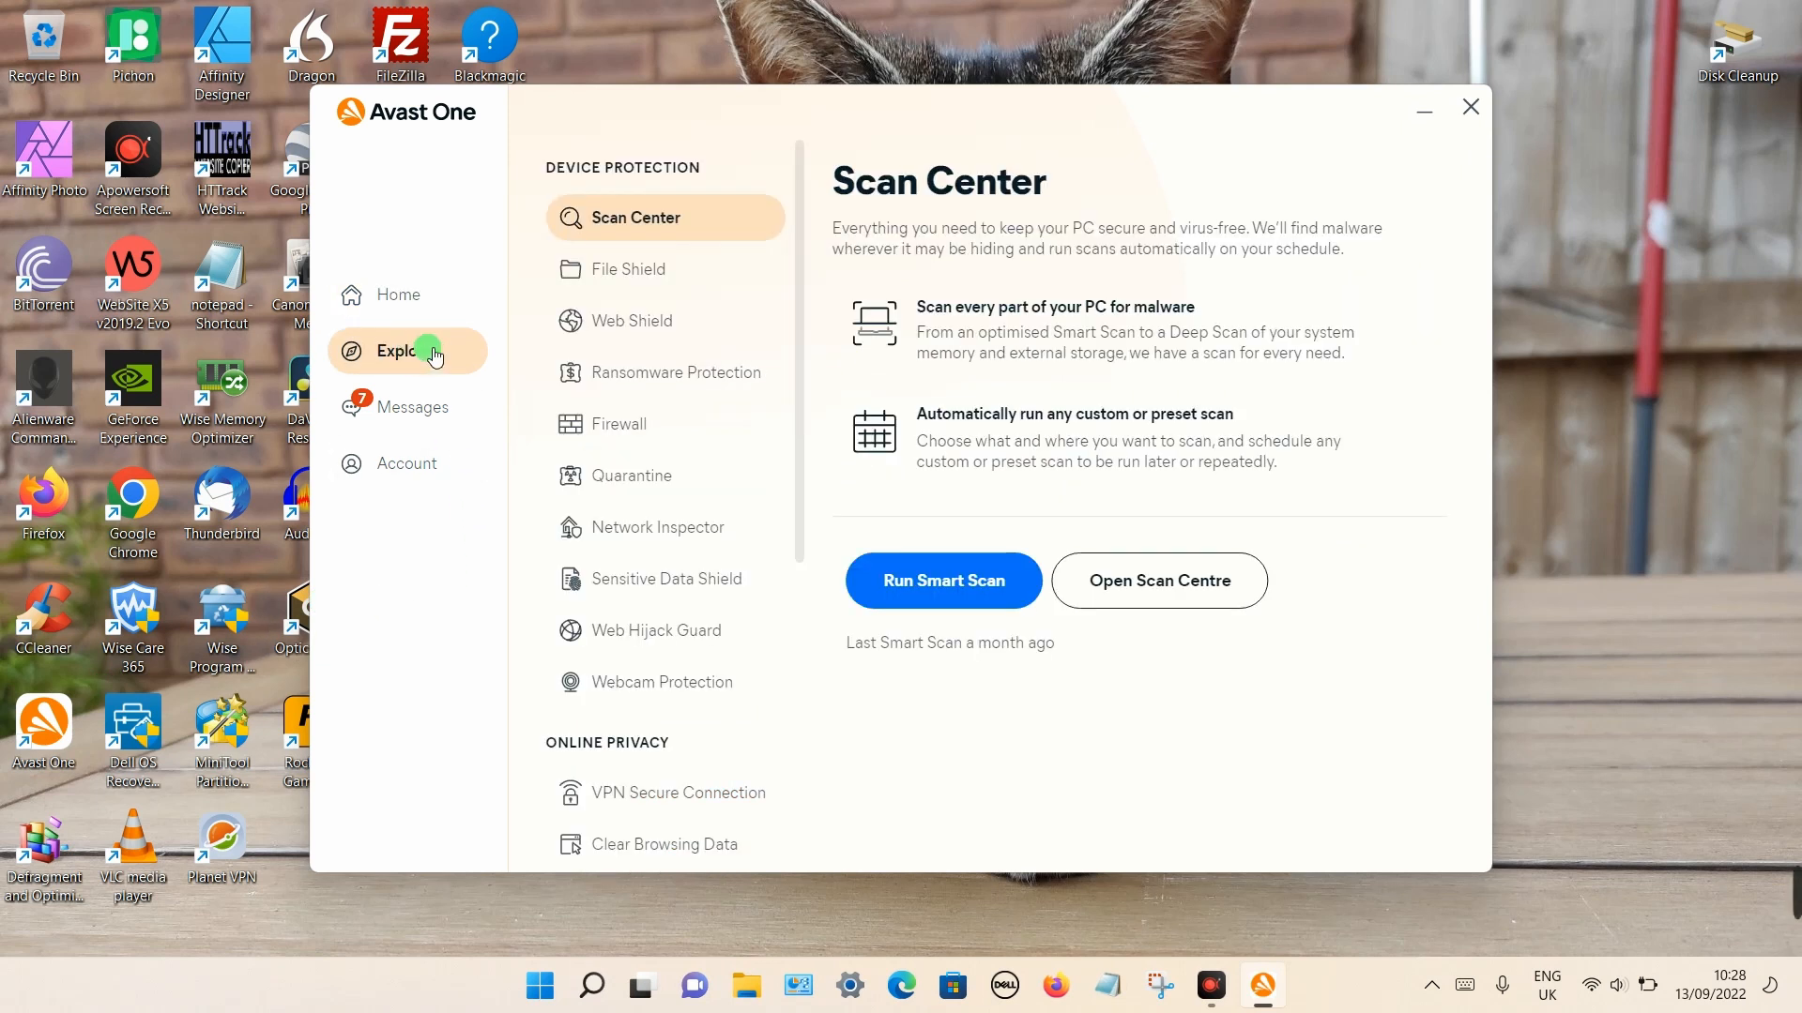
{"action": "left_click", "coordinate": [620, 424]}
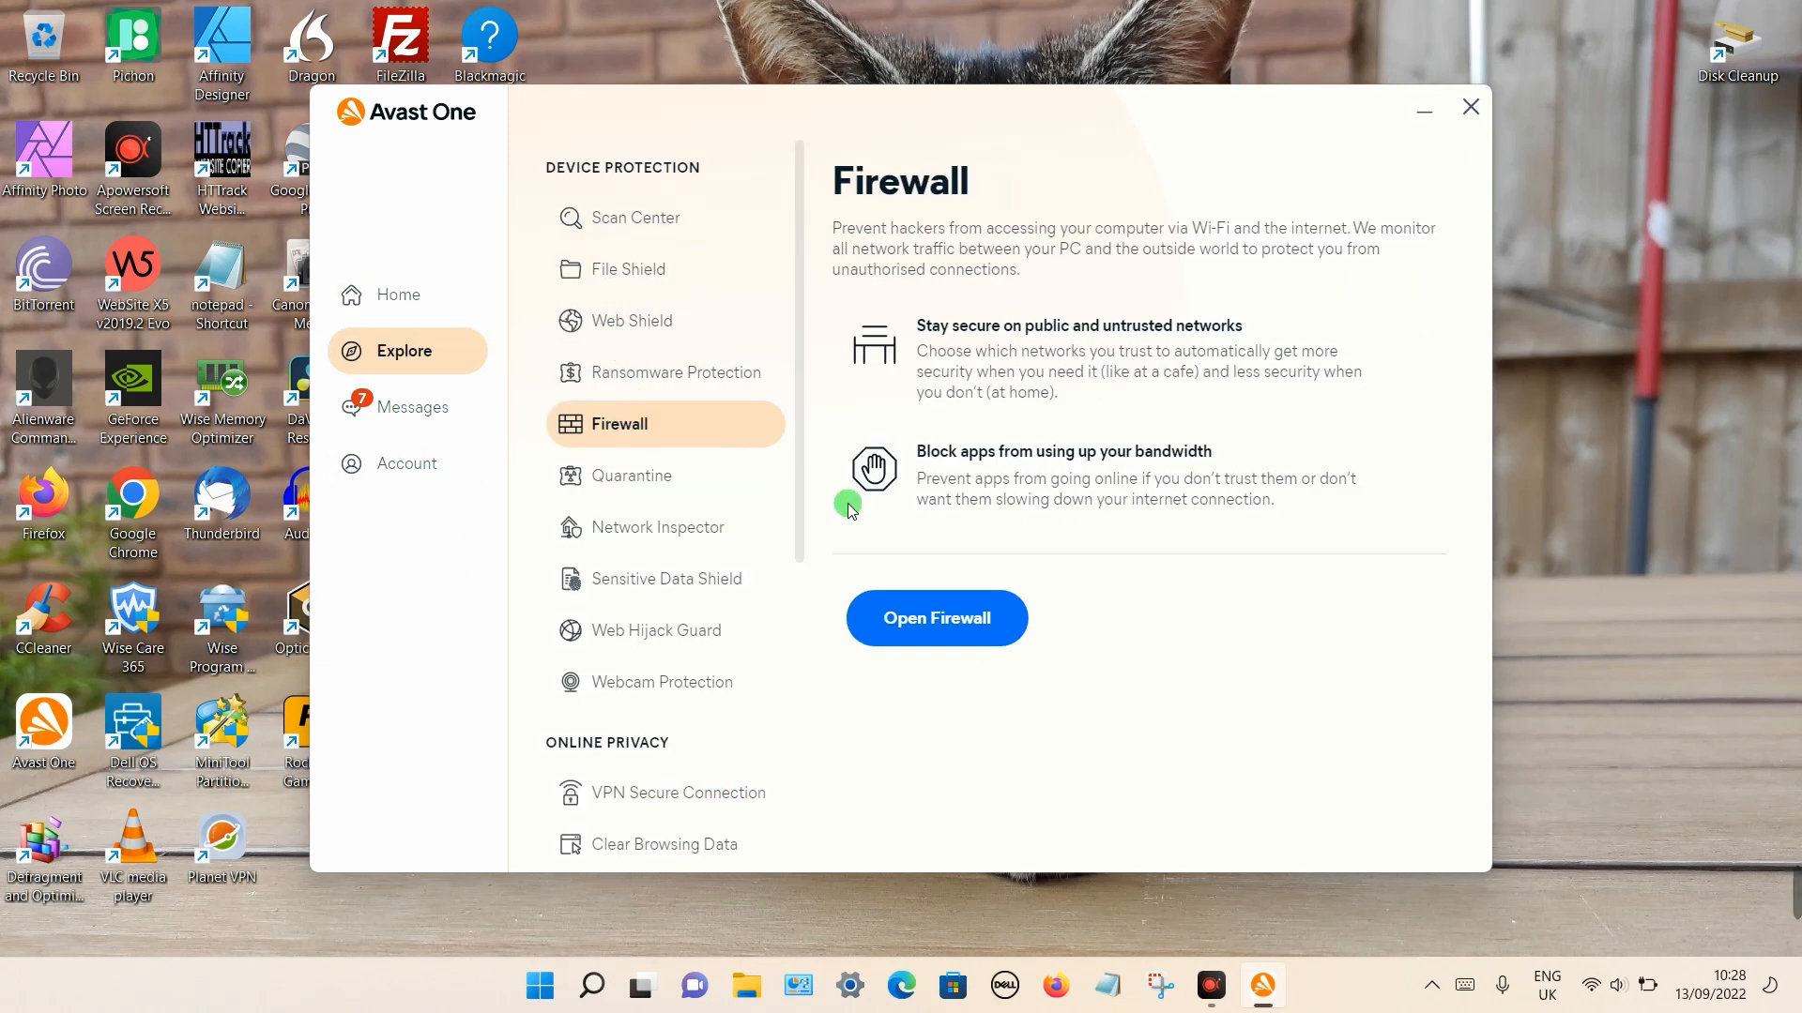
Open the full Firewall and scroll through the Active Apps list and their internet usage.
{"action": "left_click", "coordinate": [937, 618]}
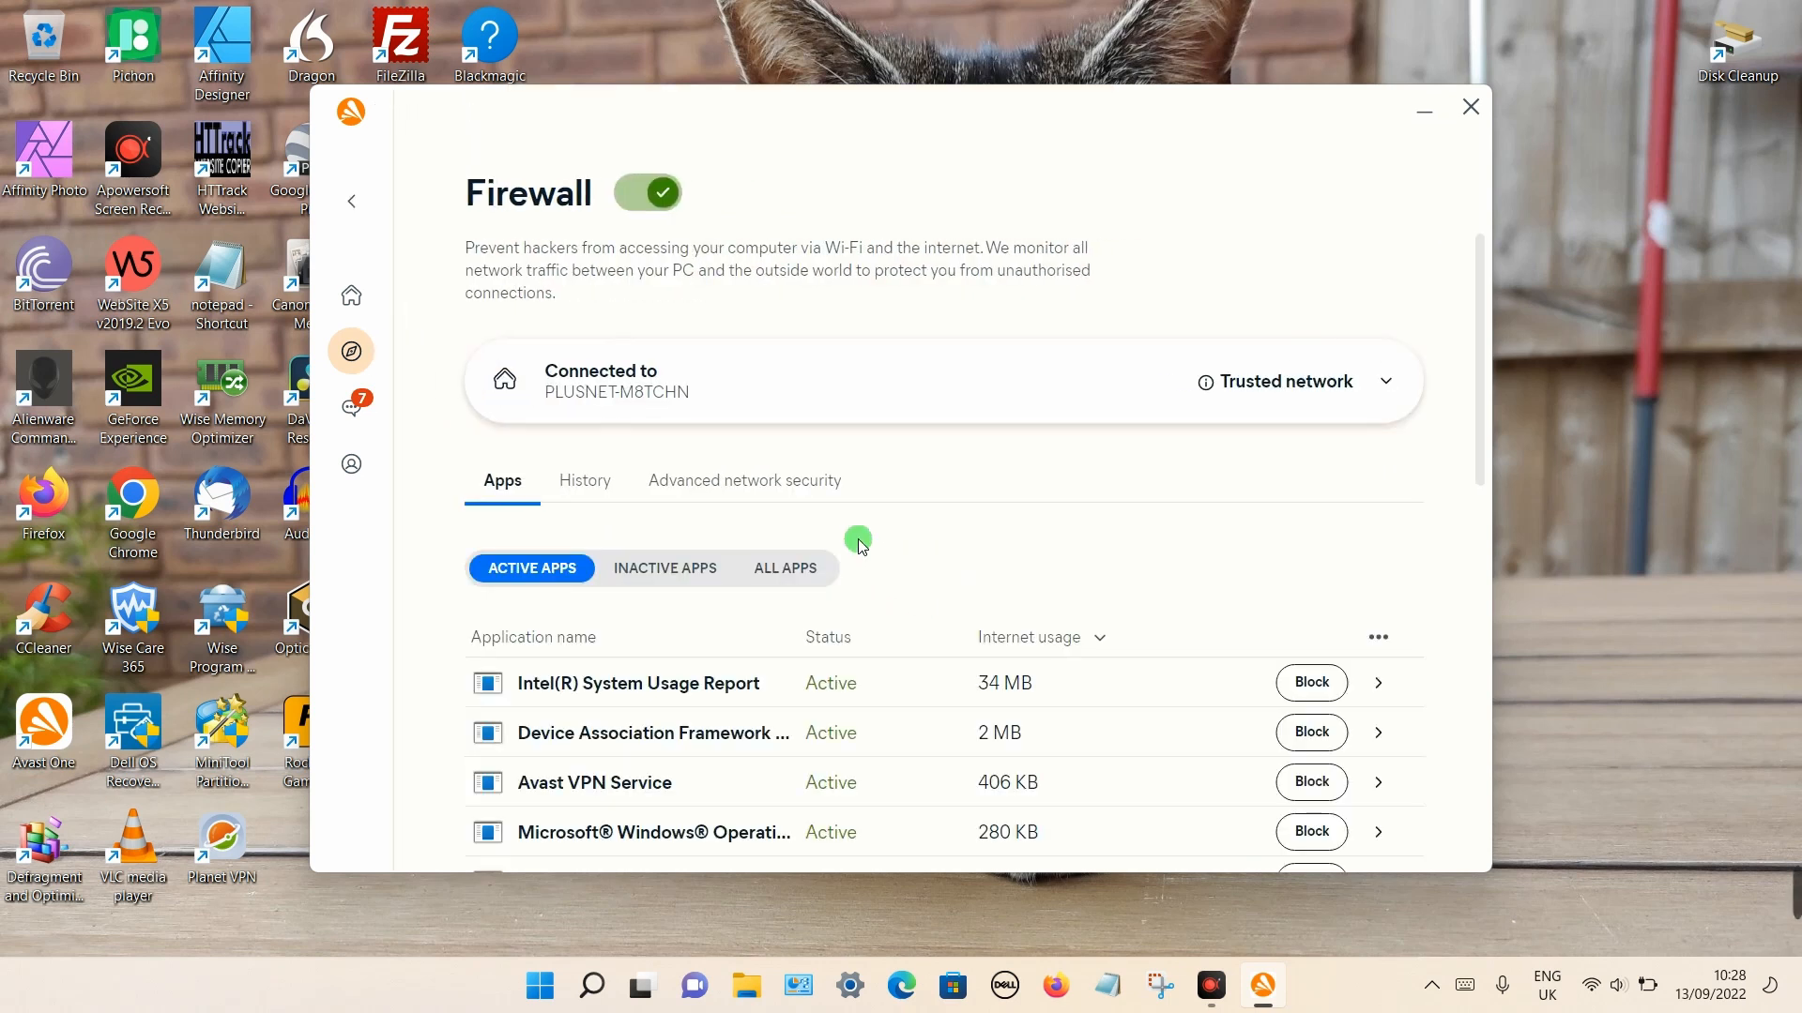
{"action": "scroll", "scroll_direction": "down", "scroll_amount": 3}
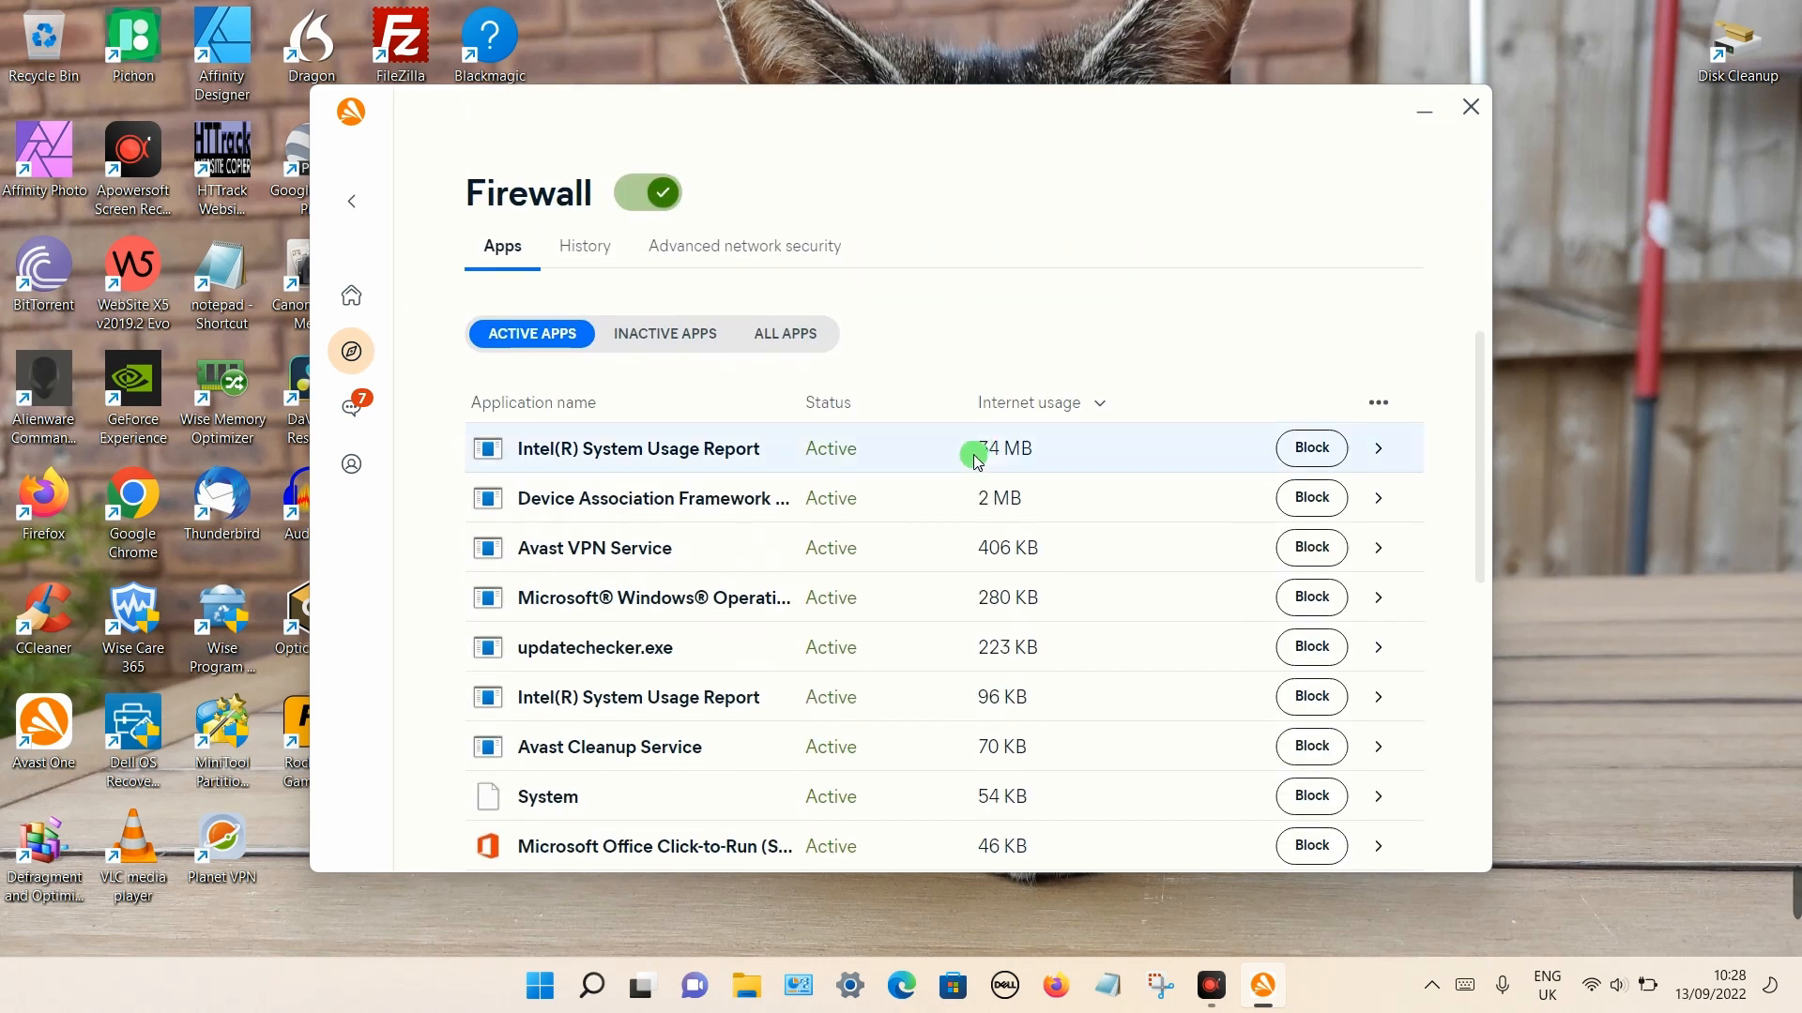
{"action": "scroll", "scroll_direction": "down", "scroll_amount": 3}
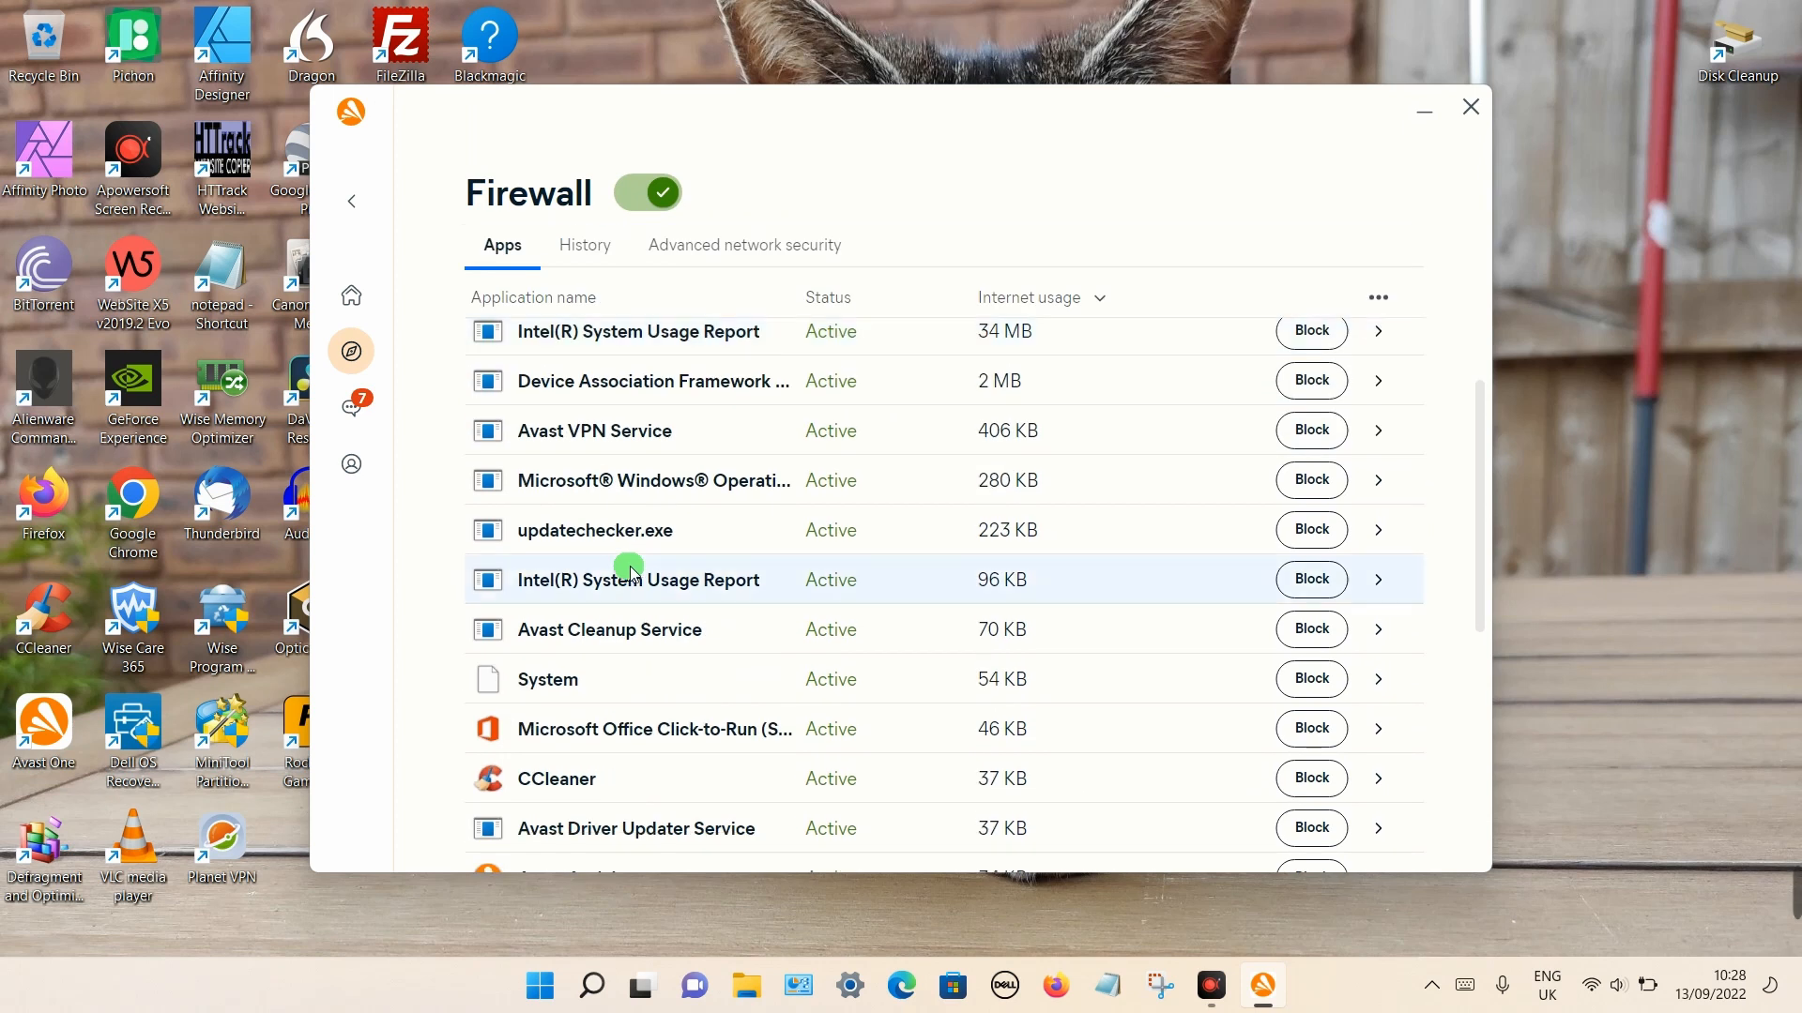
{"action": "mouse_move", "coordinate": [1058, 414]}
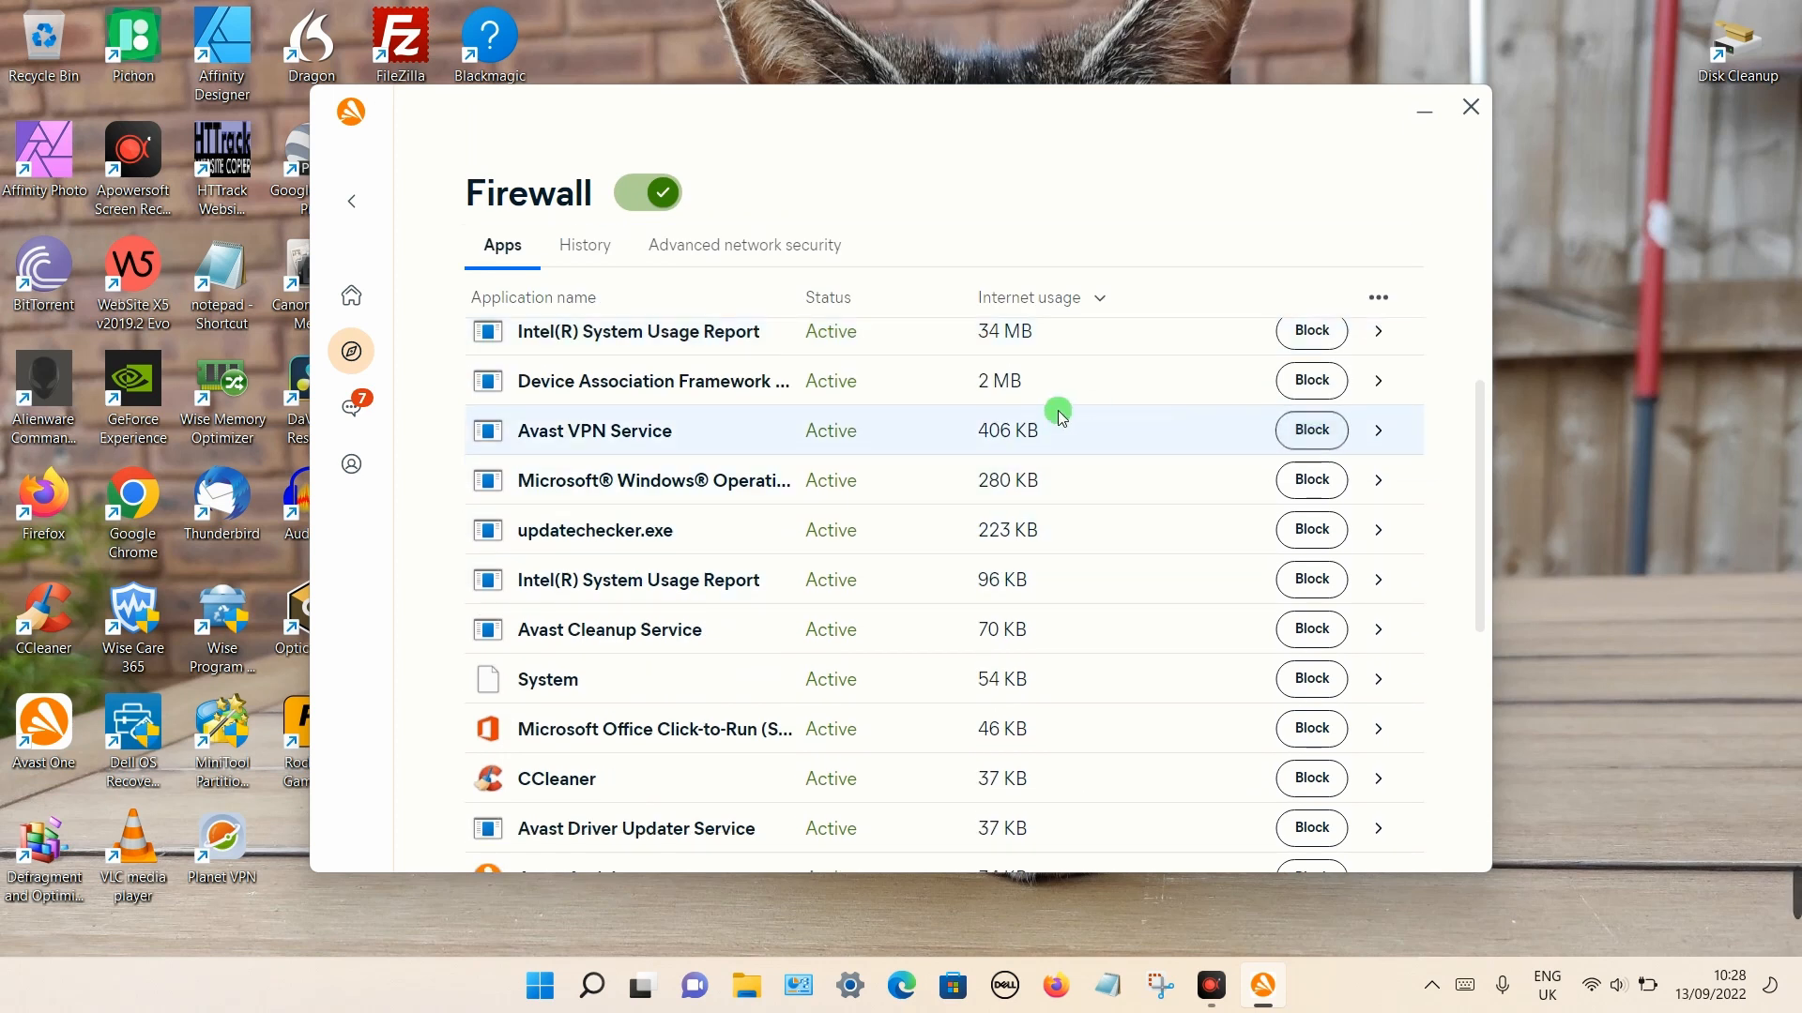
{"action": "mouse_move", "coordinate": [750, 359]}
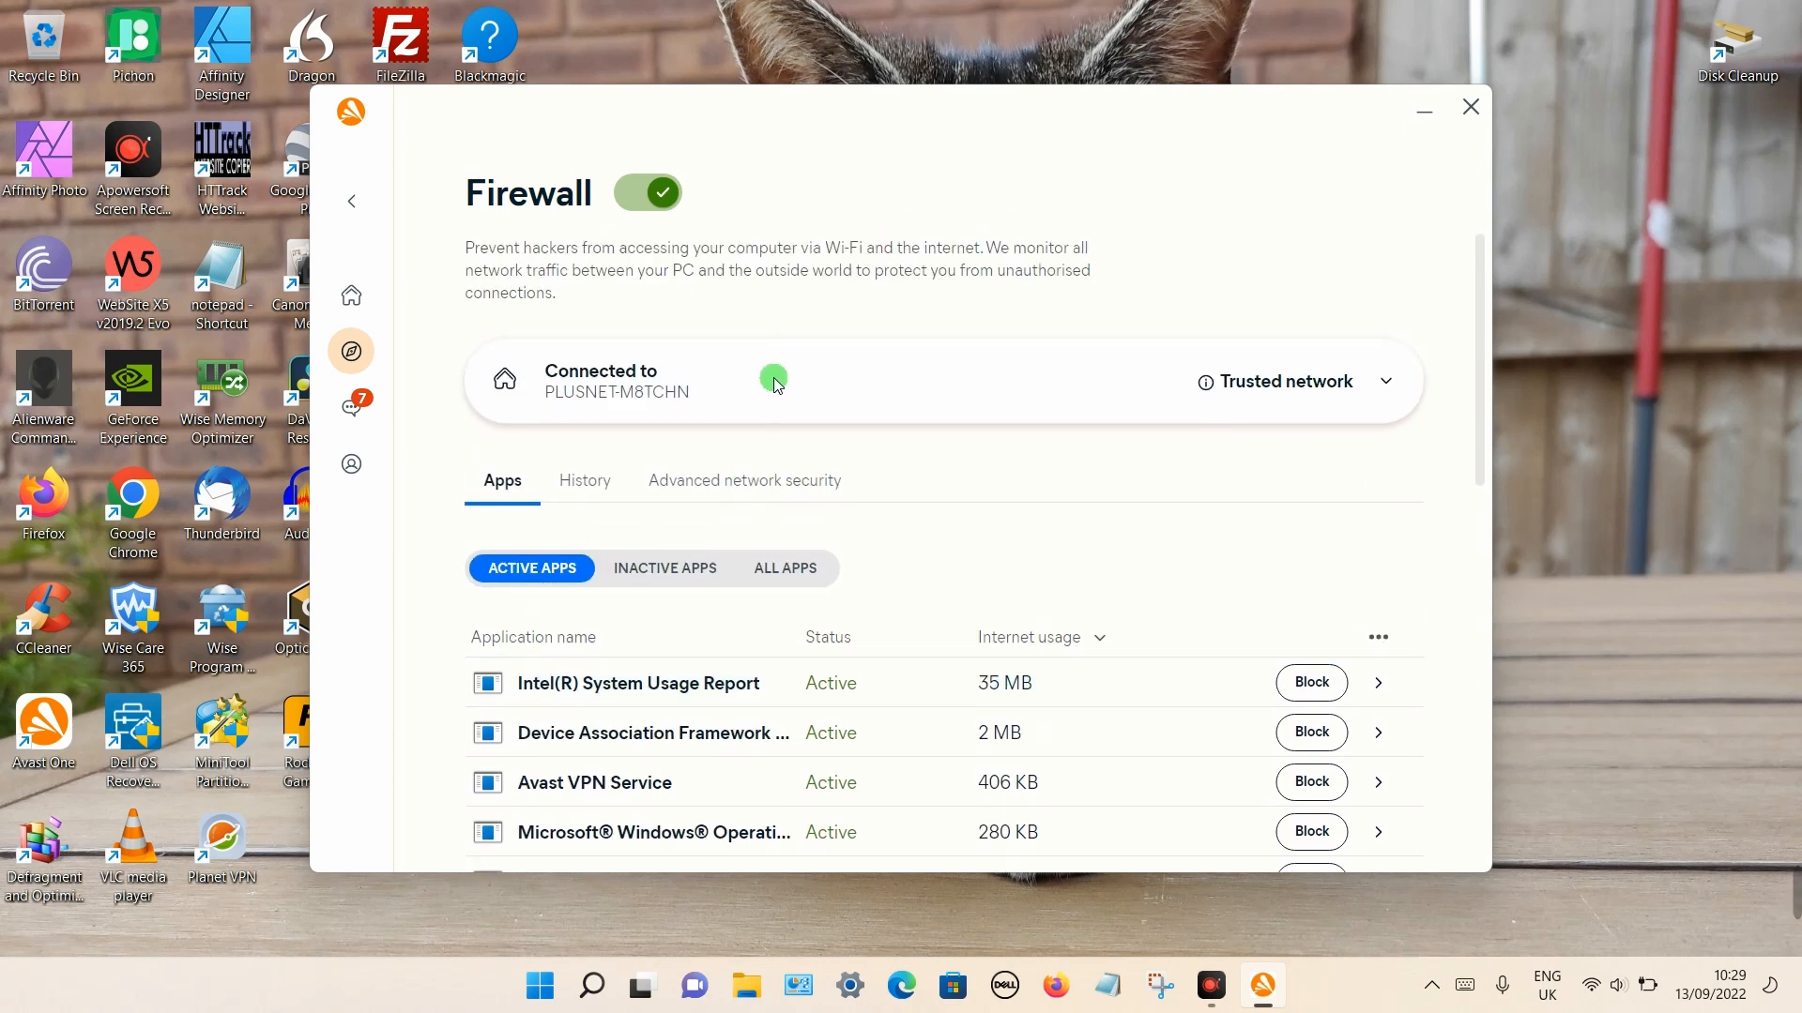
{"action": "mouse_move", "coordinate": [856, 386]}
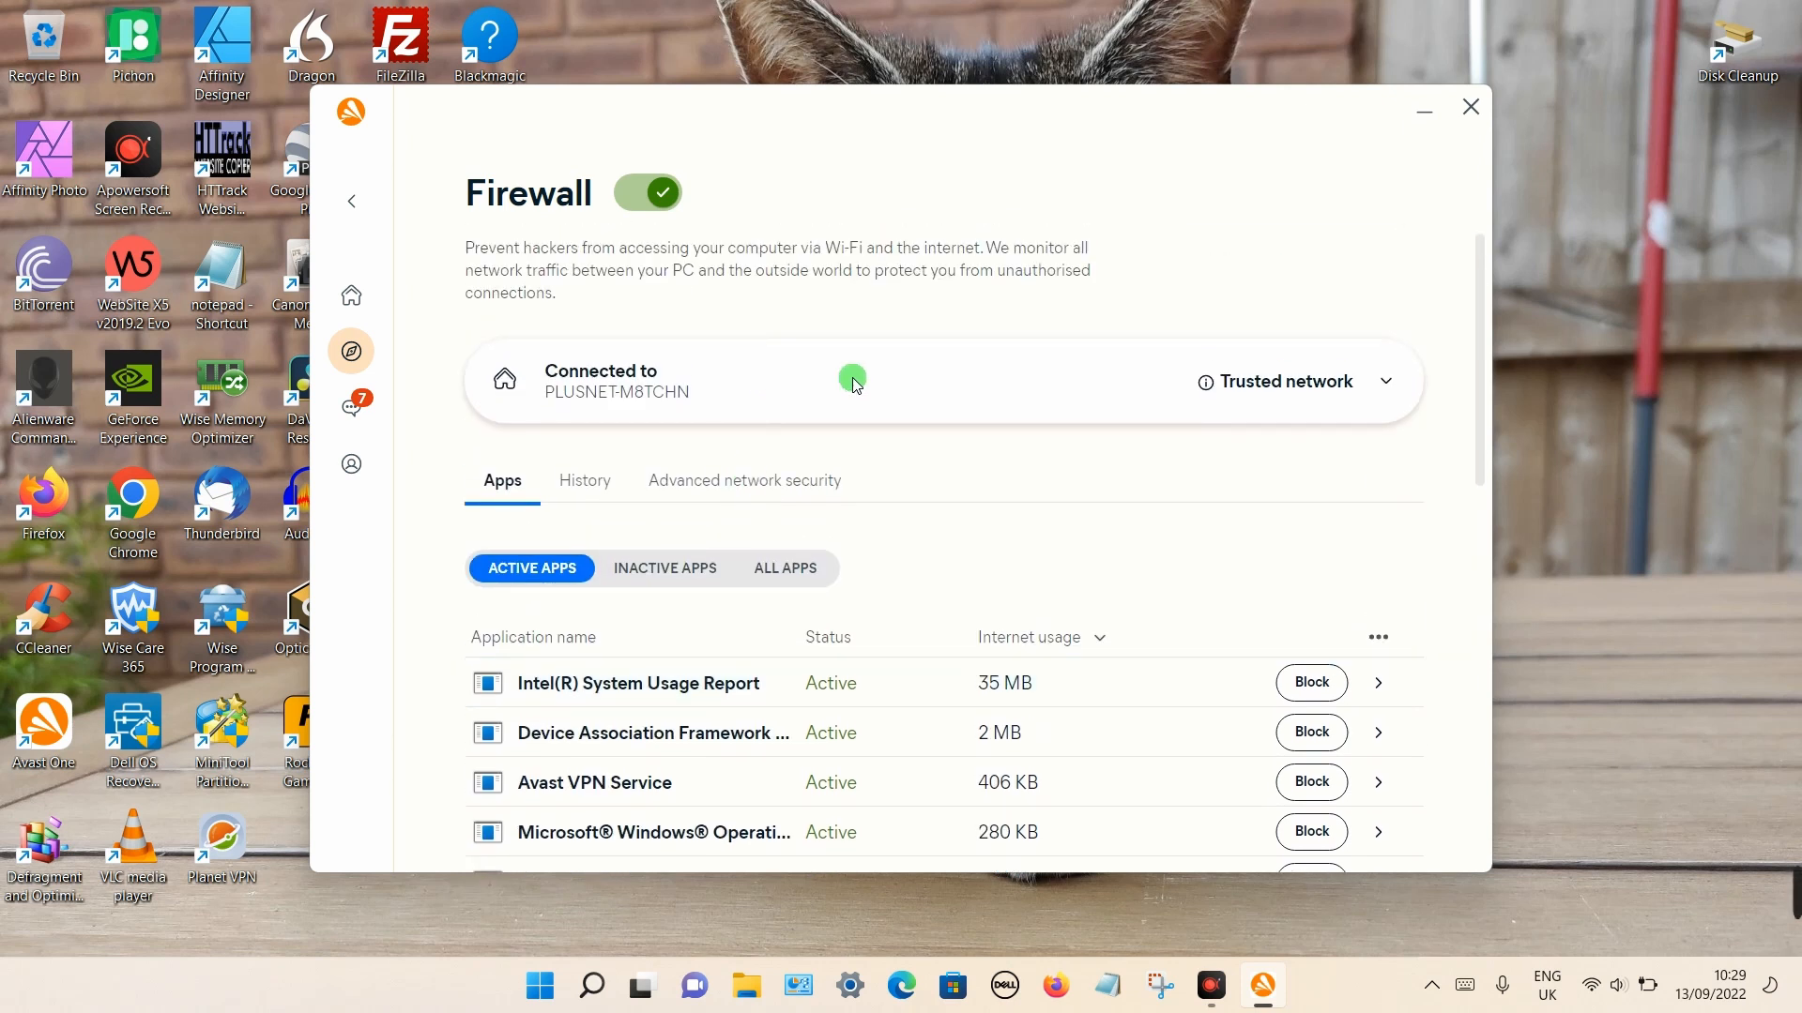
{"action": "mouse_move", "coordinate": [1592, 985]}
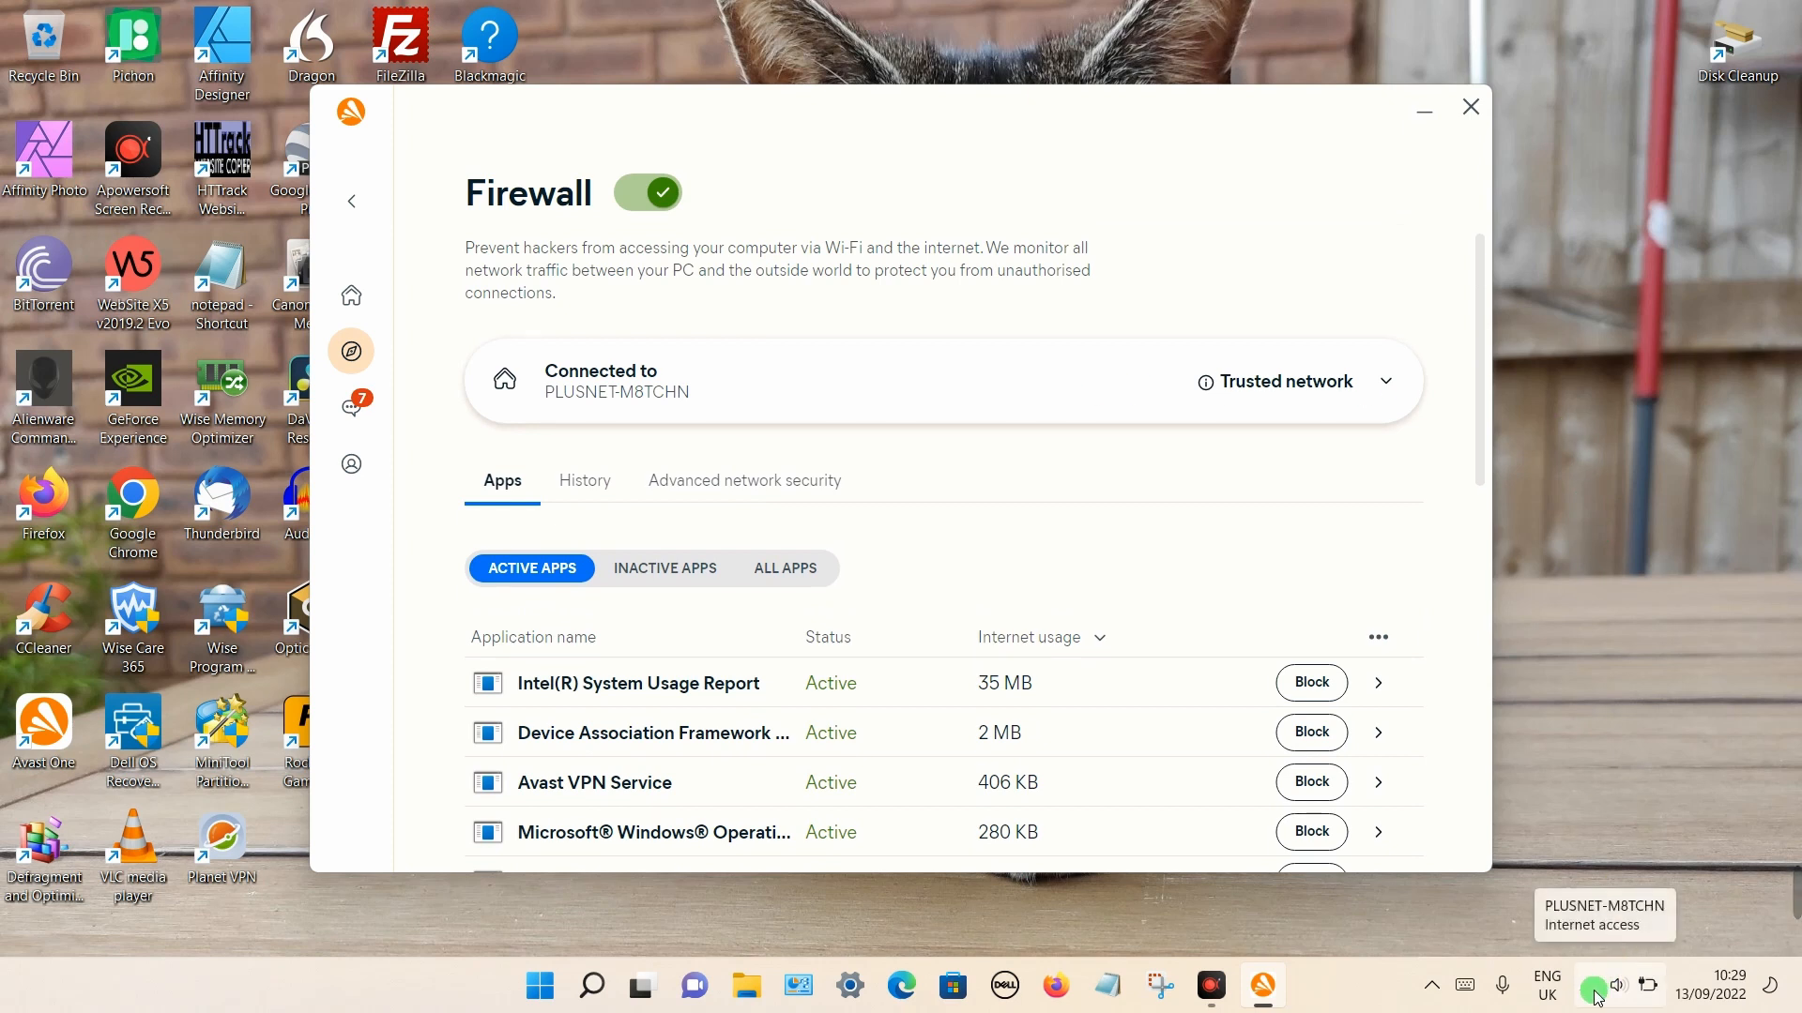
Disconnect Wi-Fi so the Firewall reports no connection, then close Avast One.
{"action": "left_click", "coordinate": [1619, 984]}
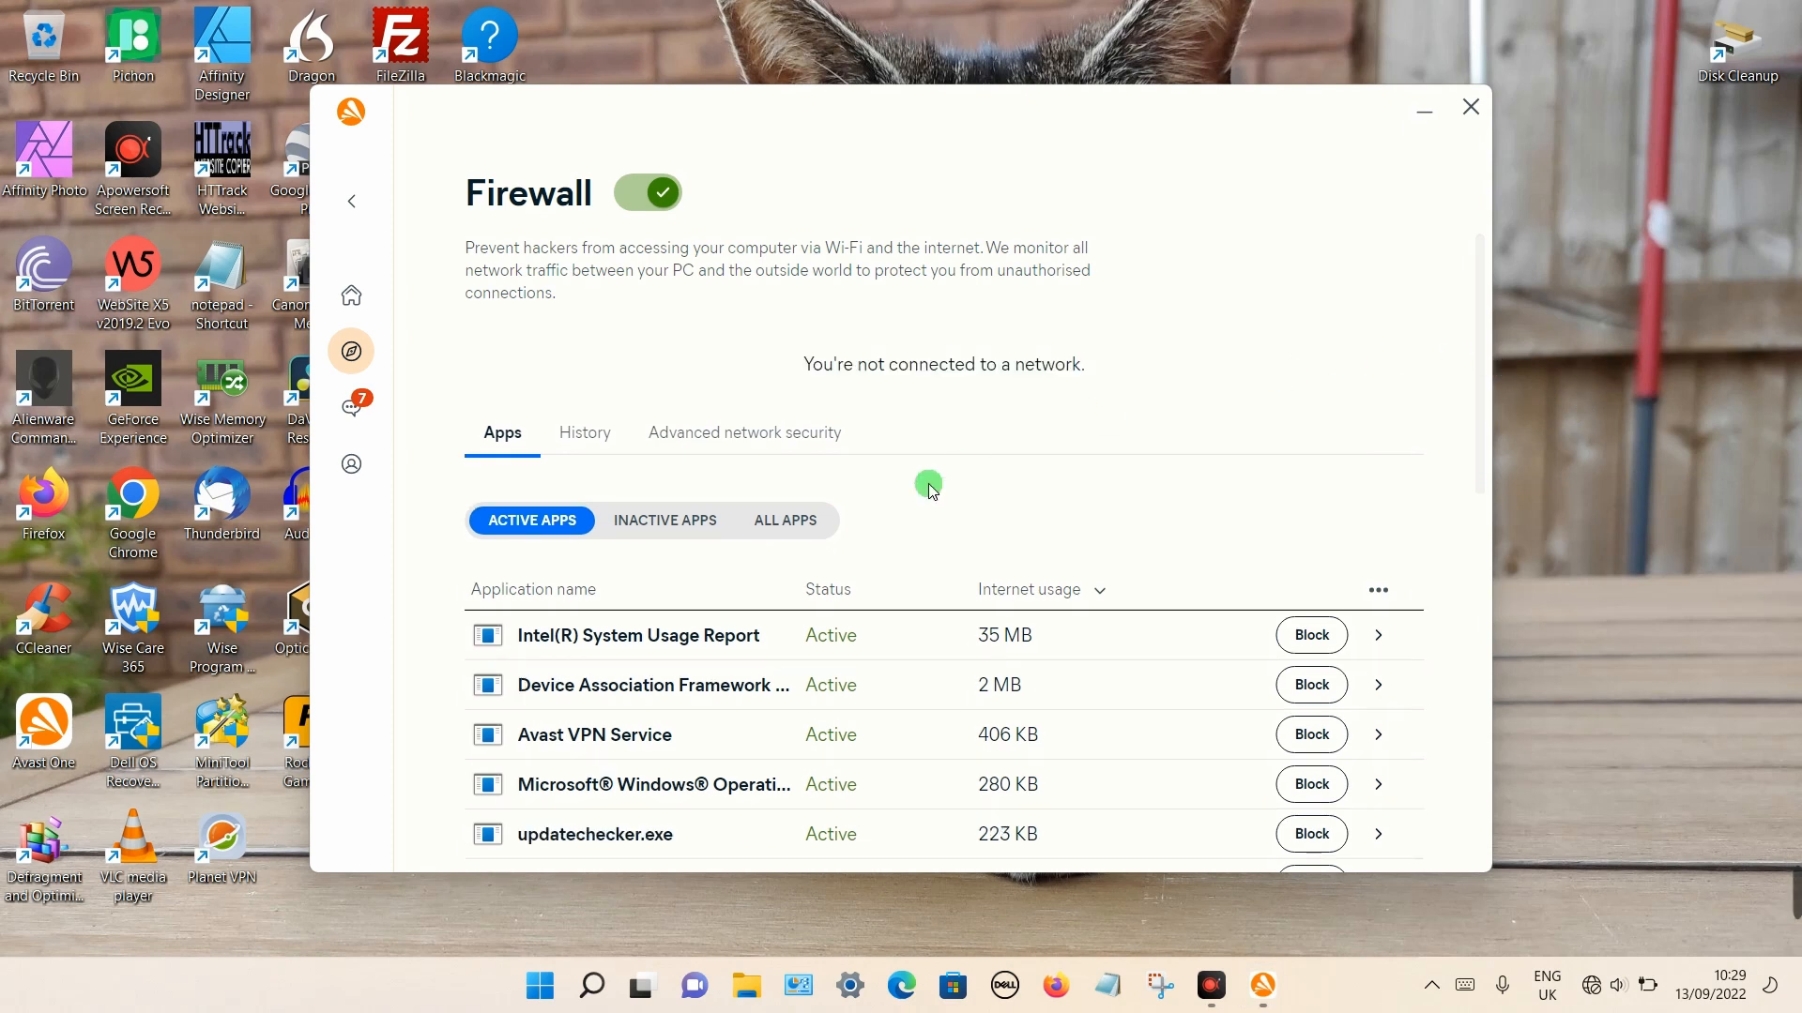
{"action": "mouse_move", "coordinate": [1377, 590]}
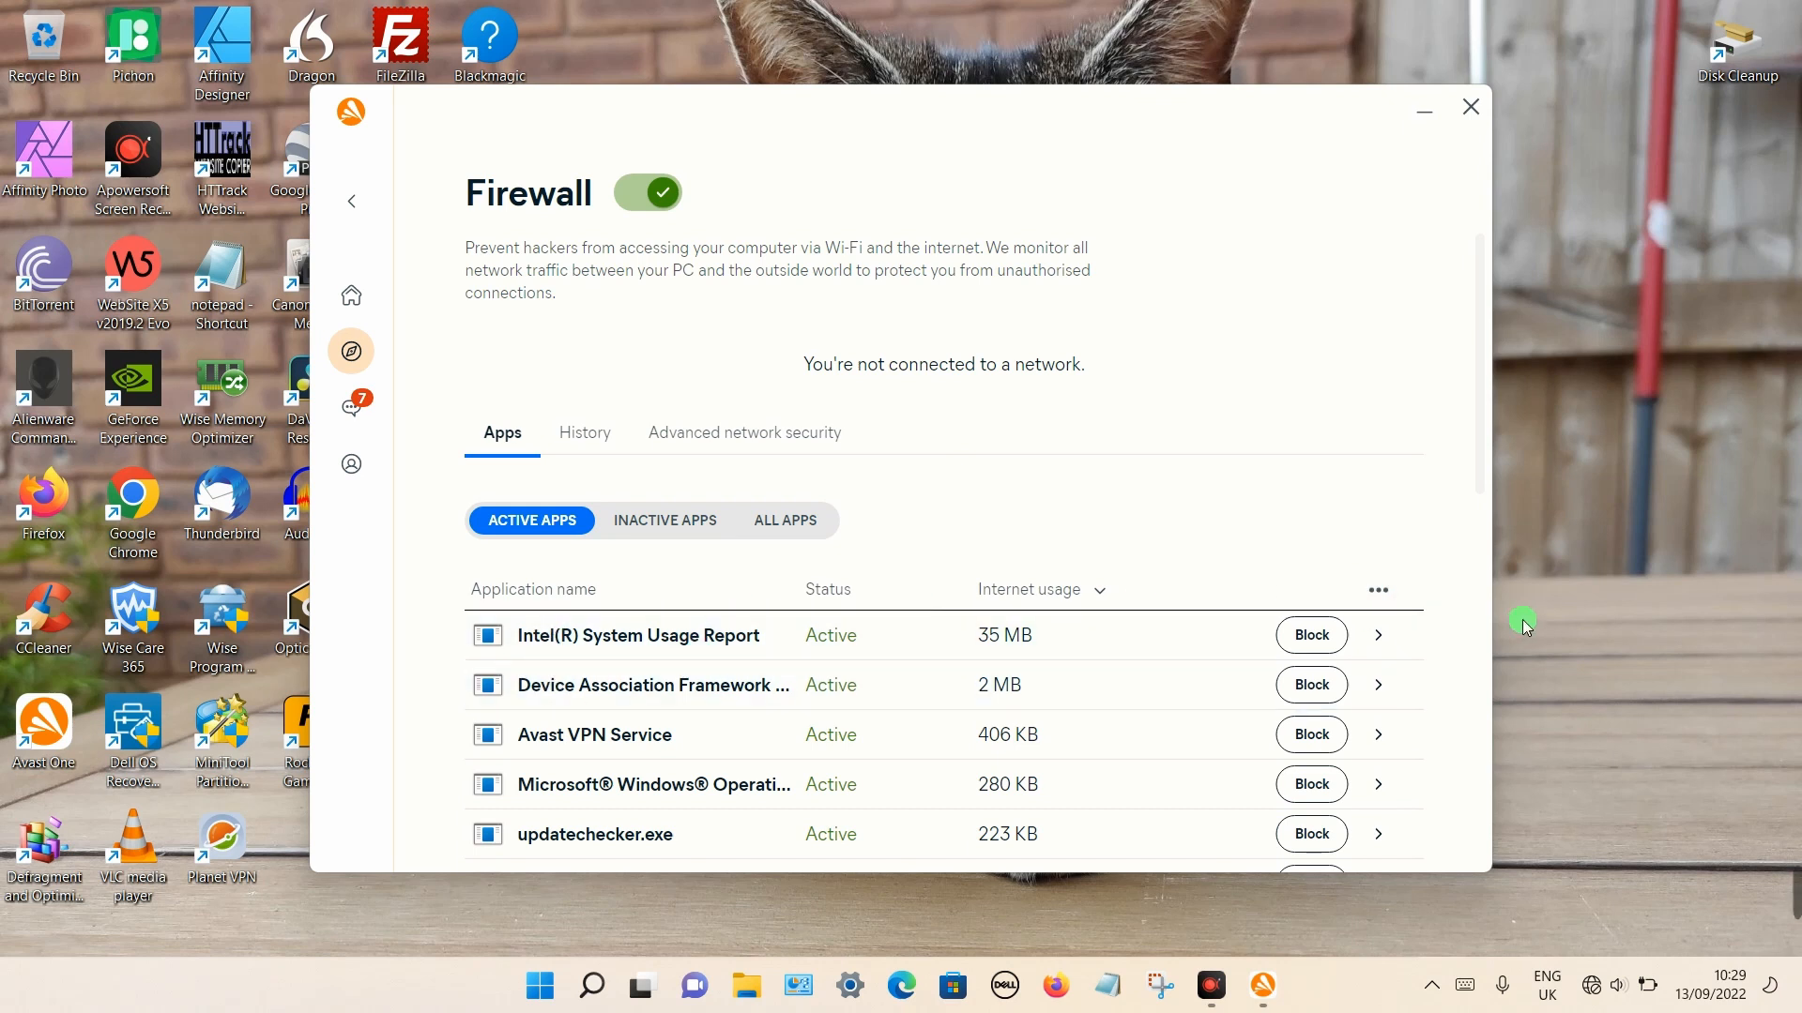
{"action": "left_click", "coordinate": [1378, 590]}
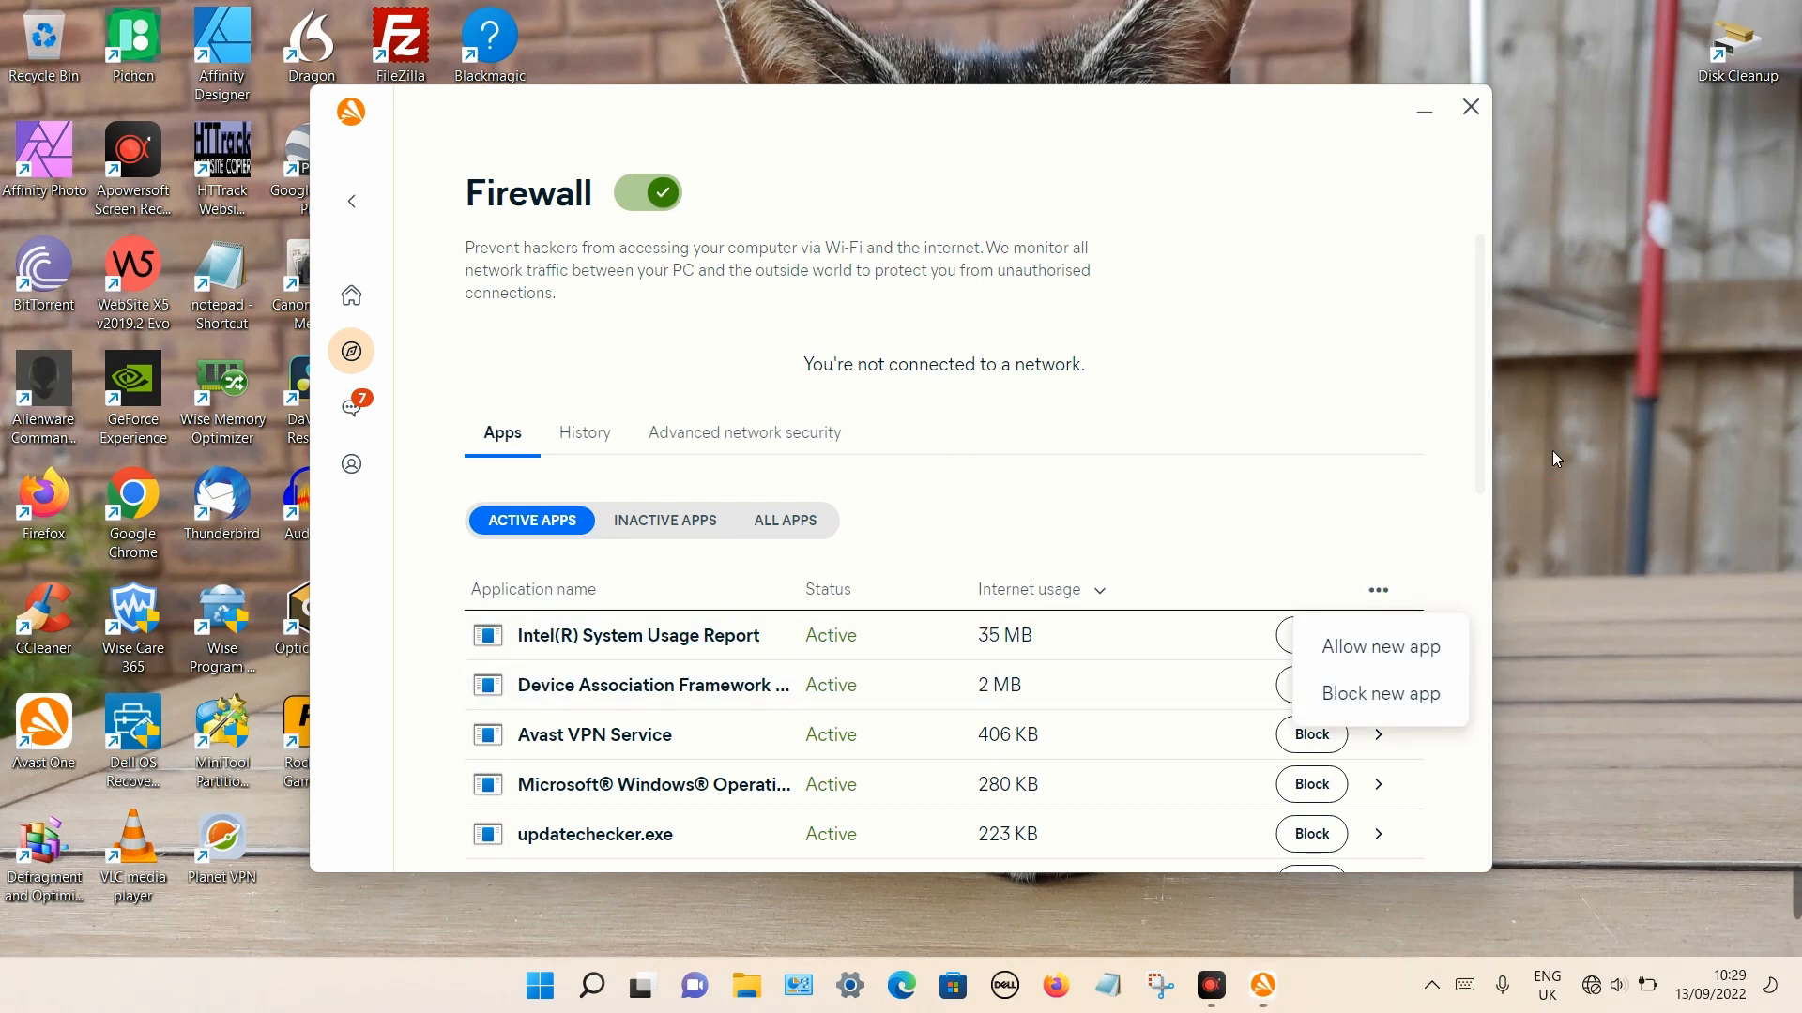
{"action": "left_click", "coordinate": [1471, 106]}
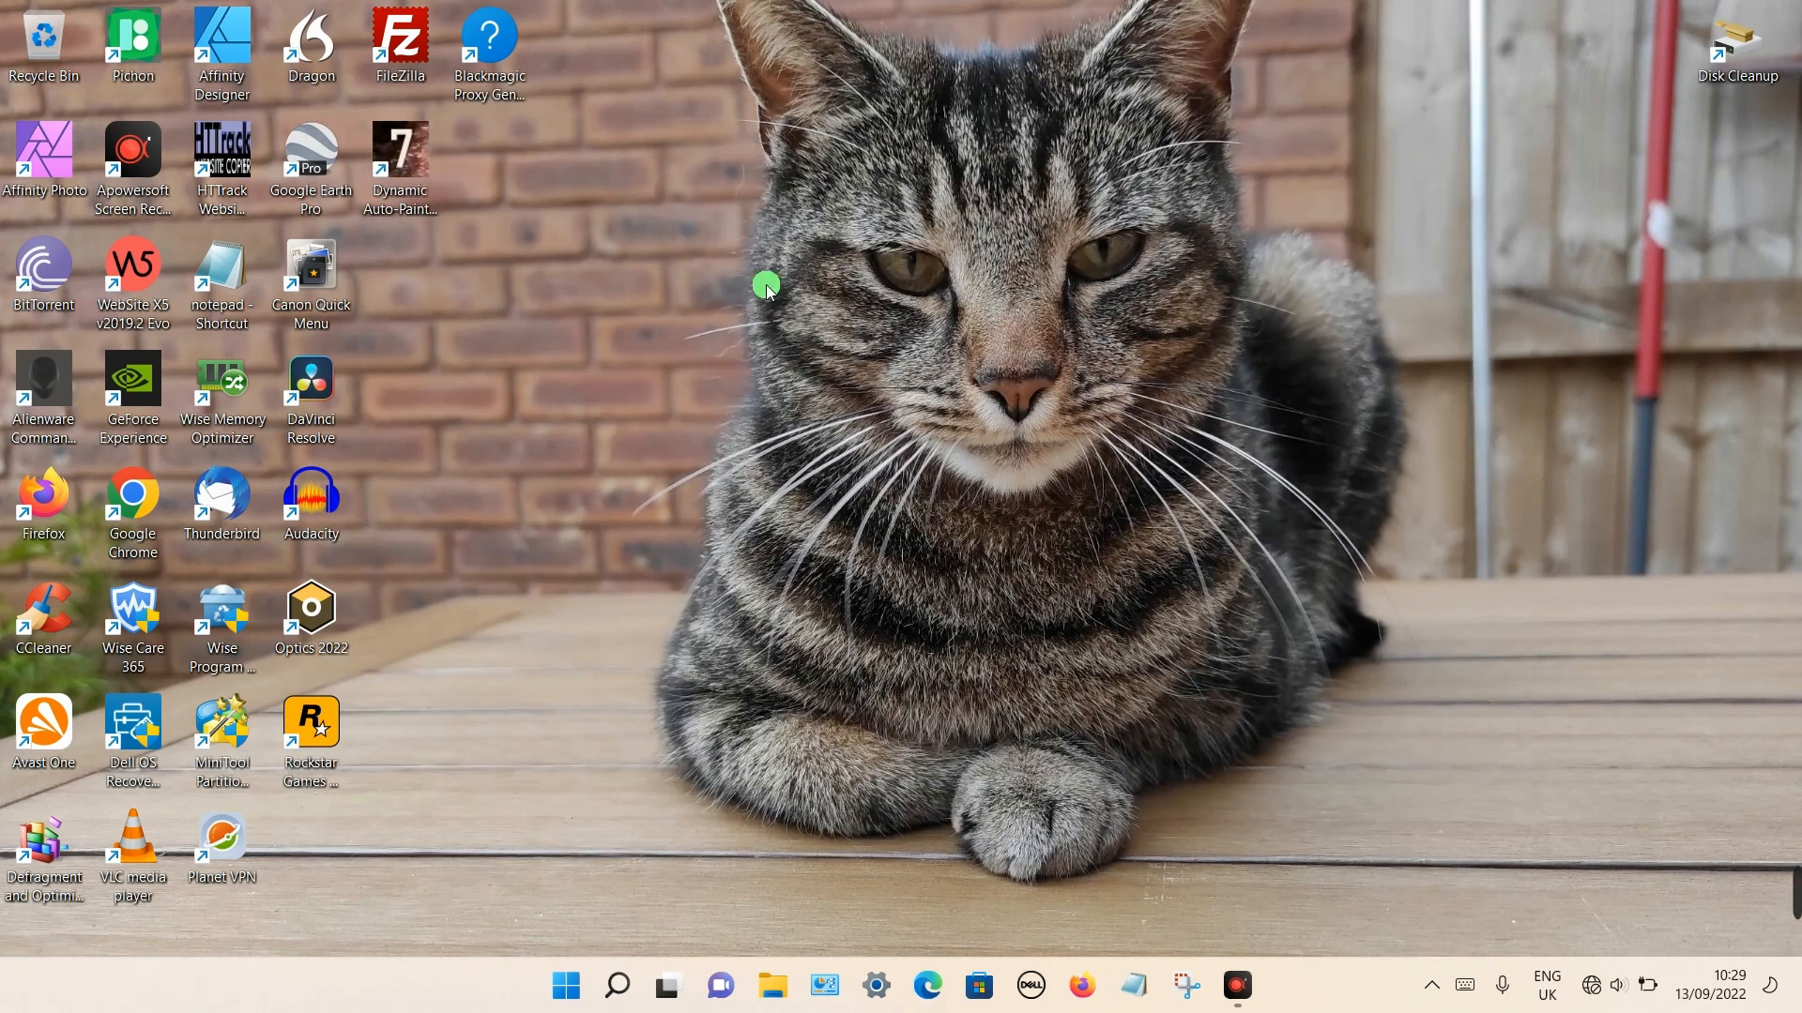
{"action": "mouse_move", "coordinate": [511, 527]}
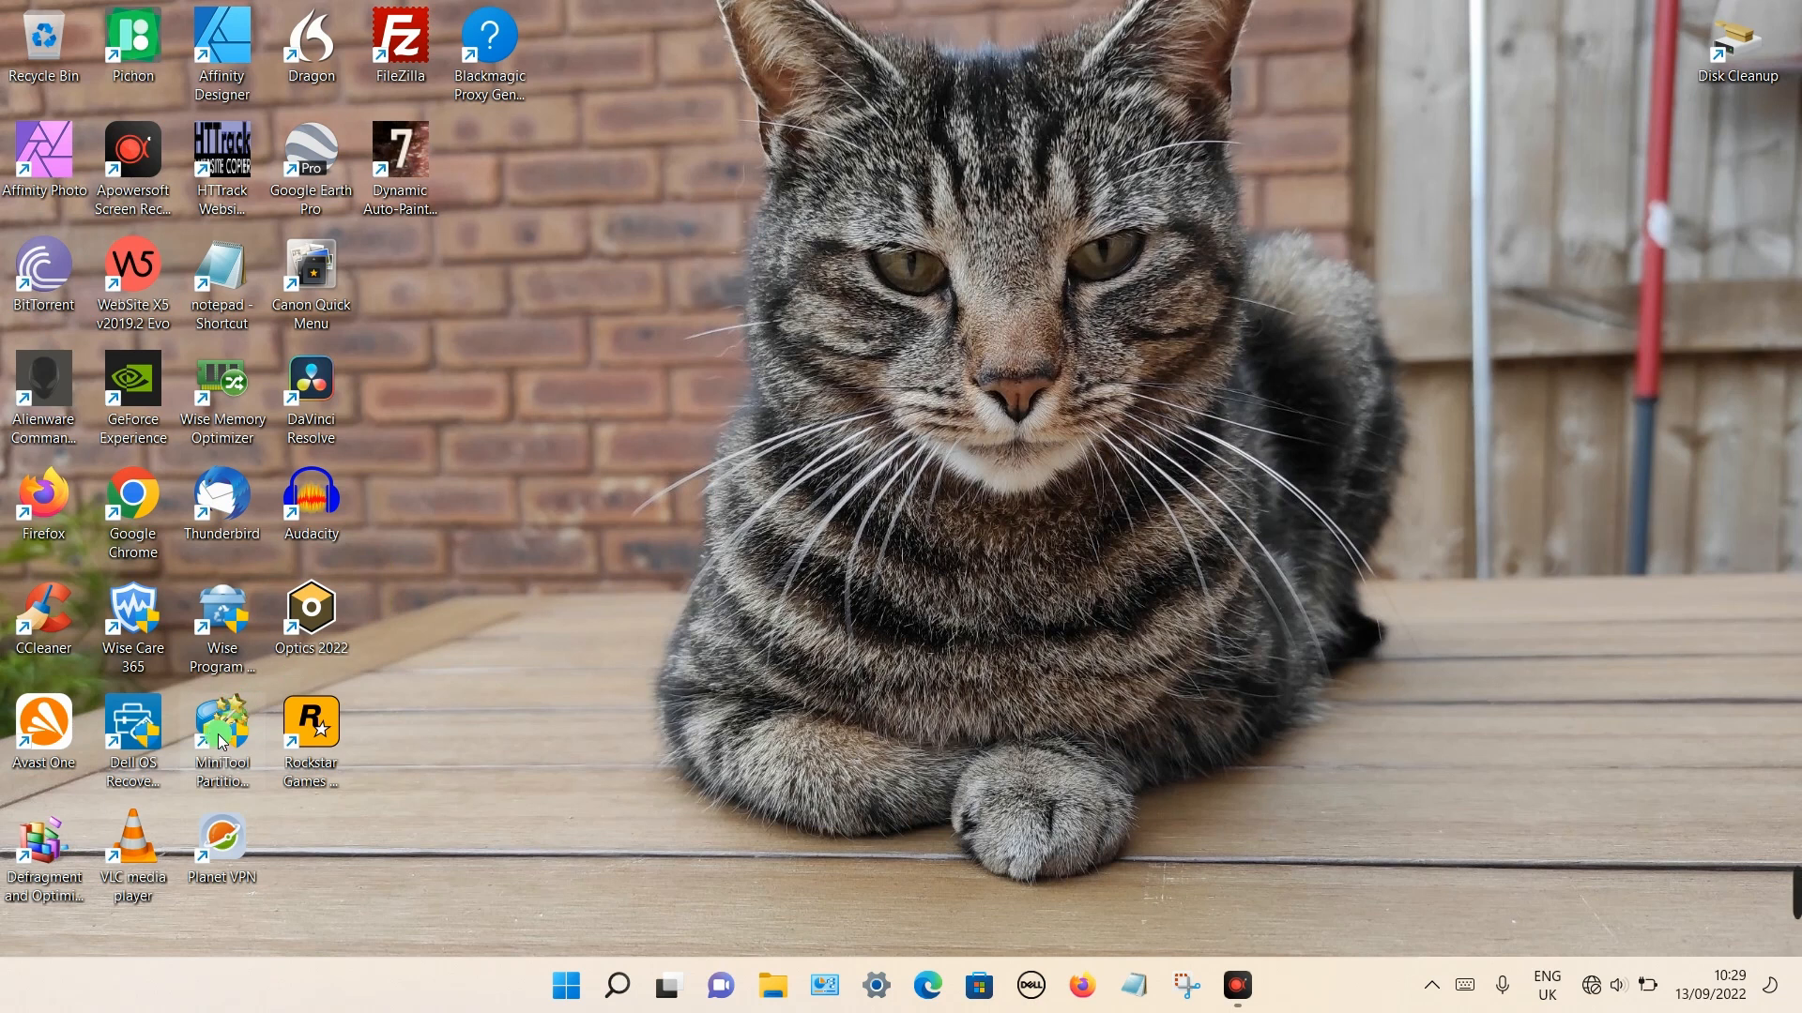
Open Properties for the MiniTool Partition Wizard desktop shortcut to see its target path.
{"action": "right_click", "coordinate": [221, 741]}
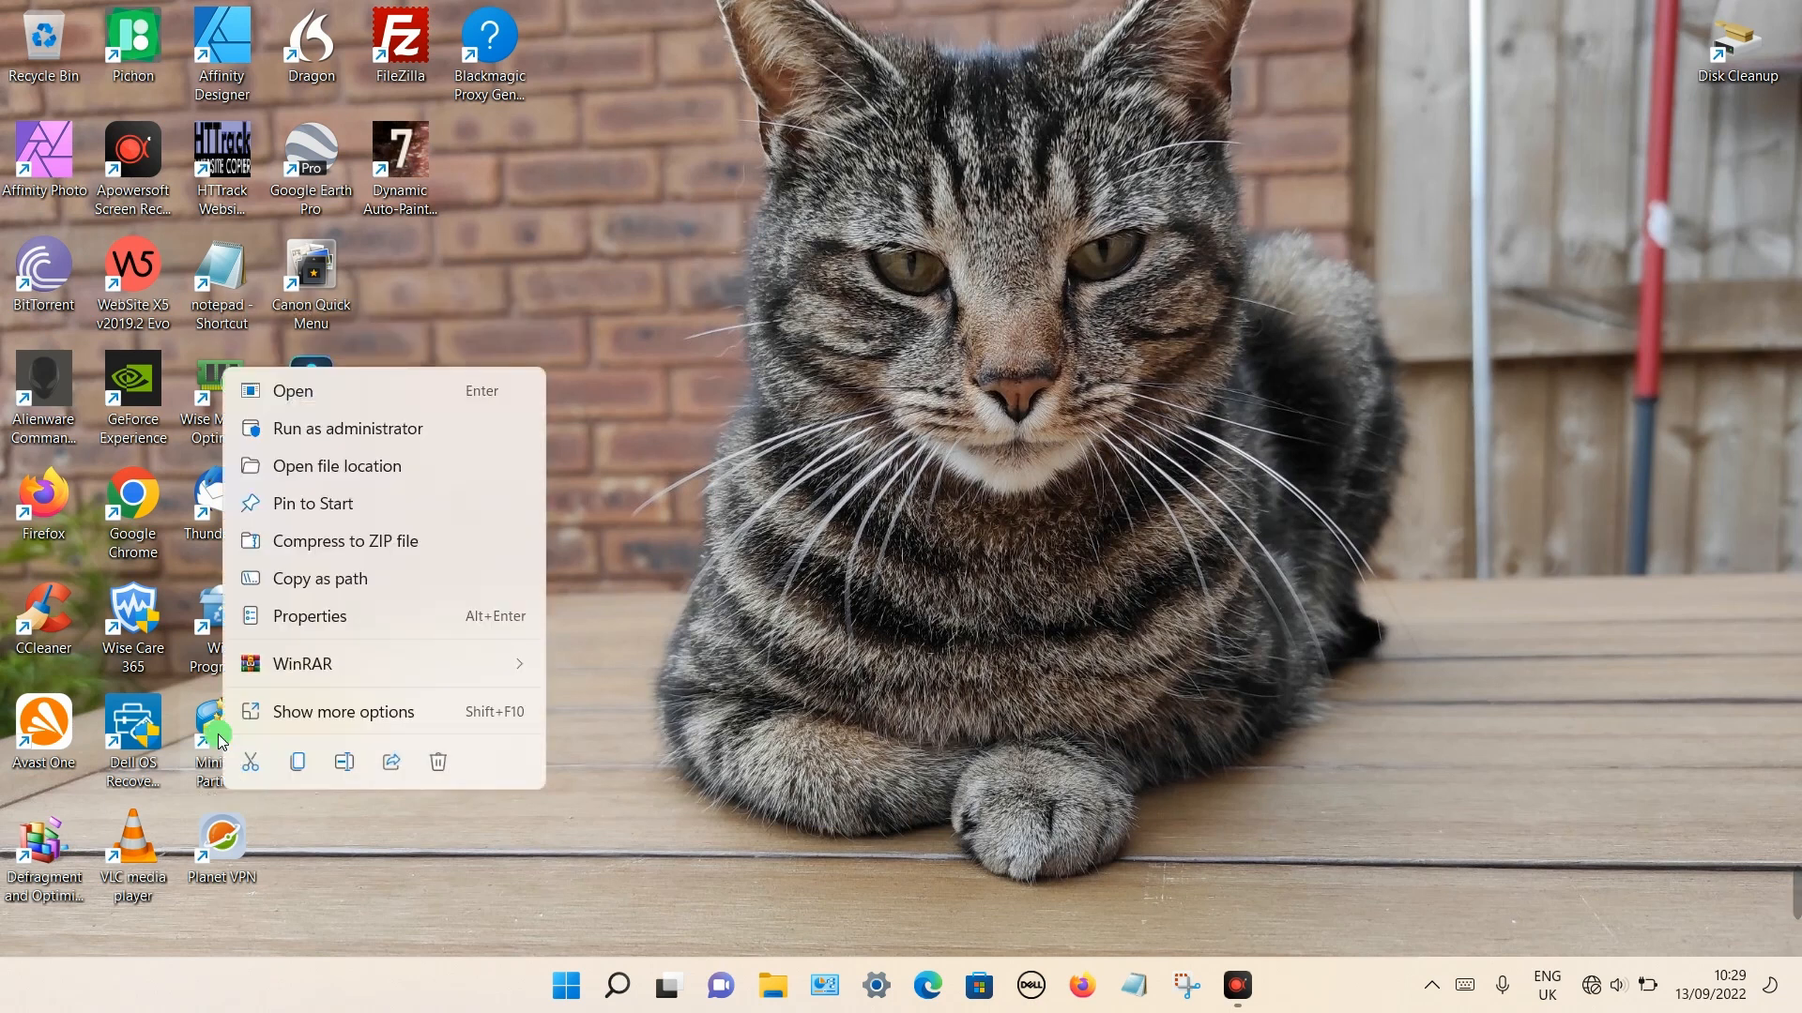
{"action": "left_click", "coordinate": [310, 616]}
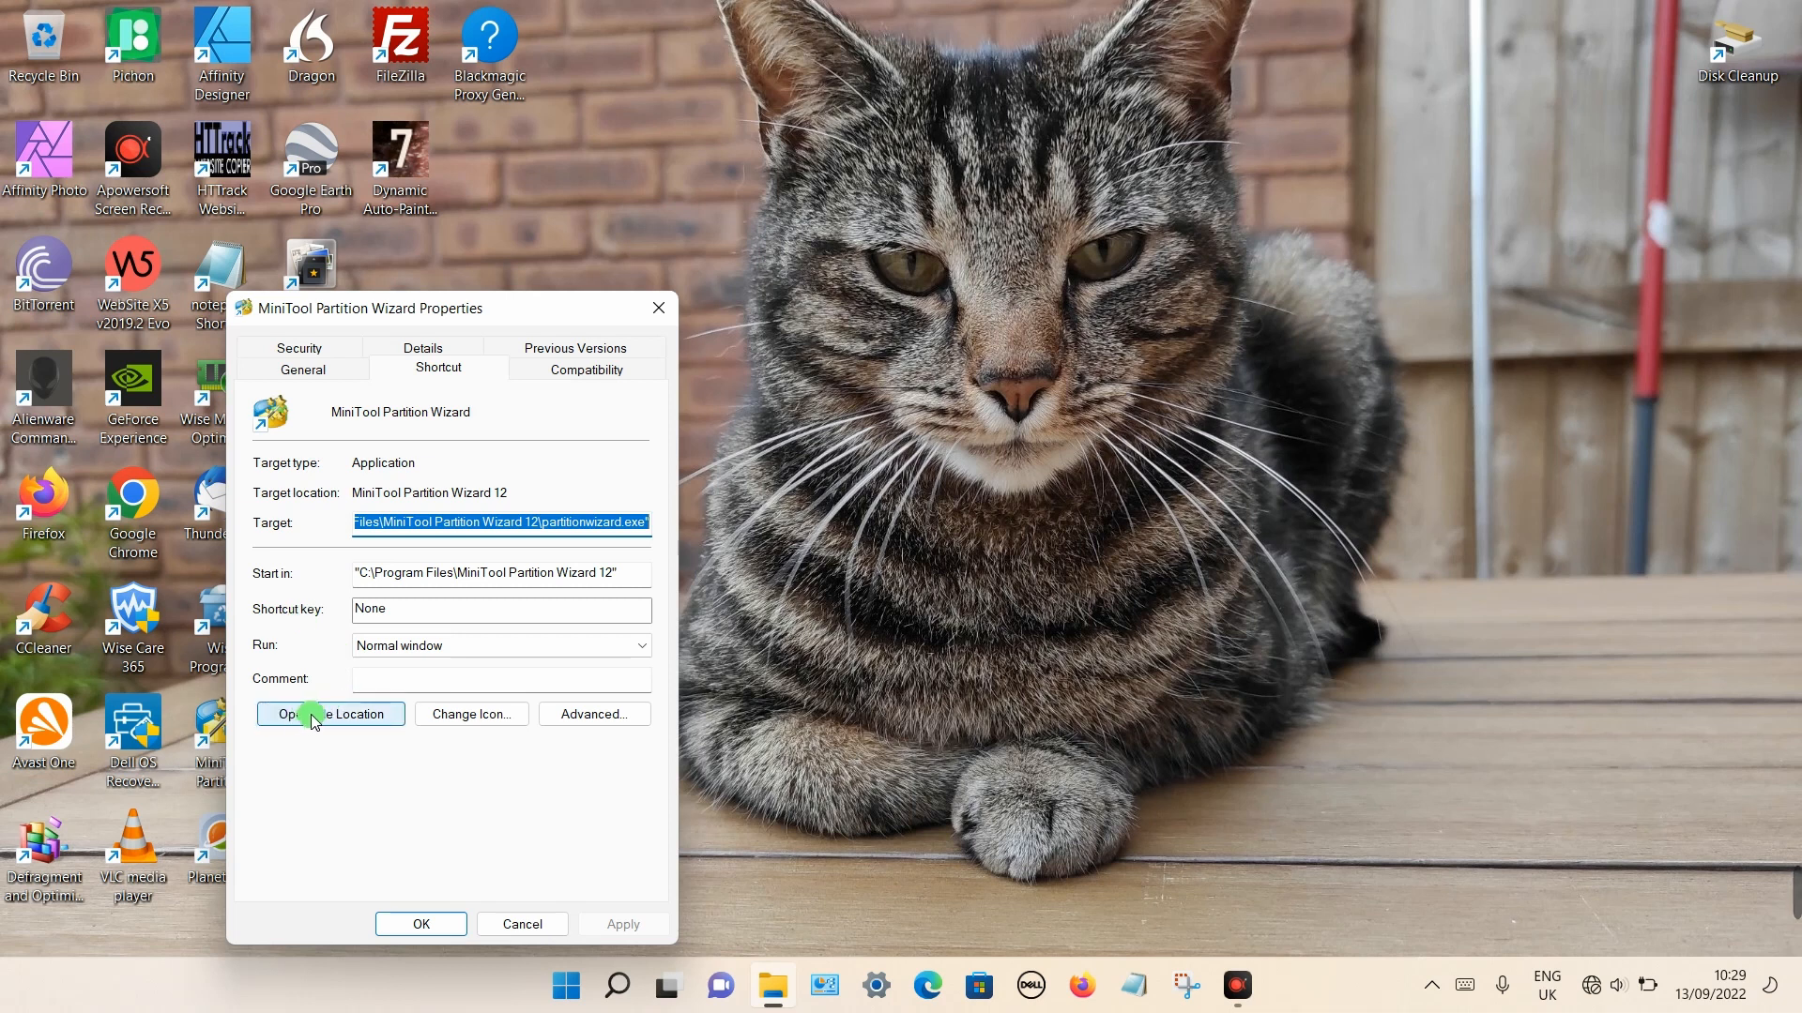
Open the shortcut's file location to reveal partitionwizard in the MiniTool Partition Wizard 12 folder.
{"action": "left_click", "coordinate": [330, 714]}
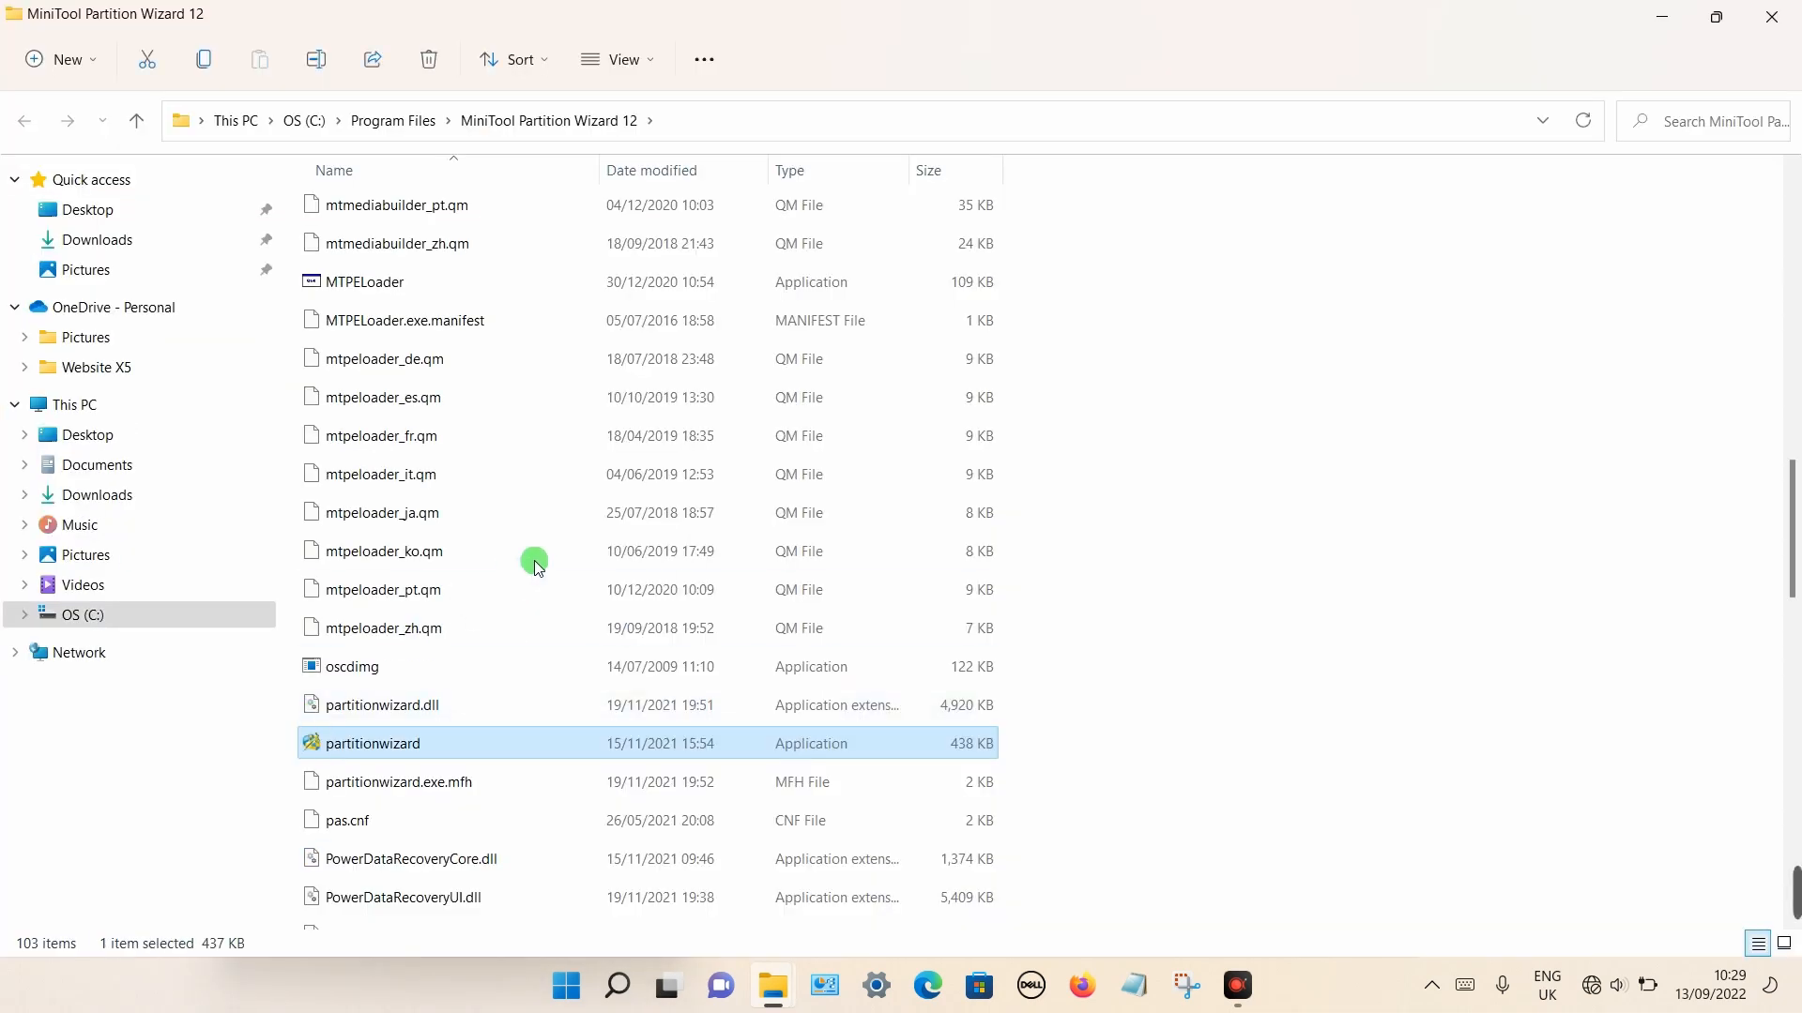
{"action": "mouse_move", "coordinate": [1419, 441]}
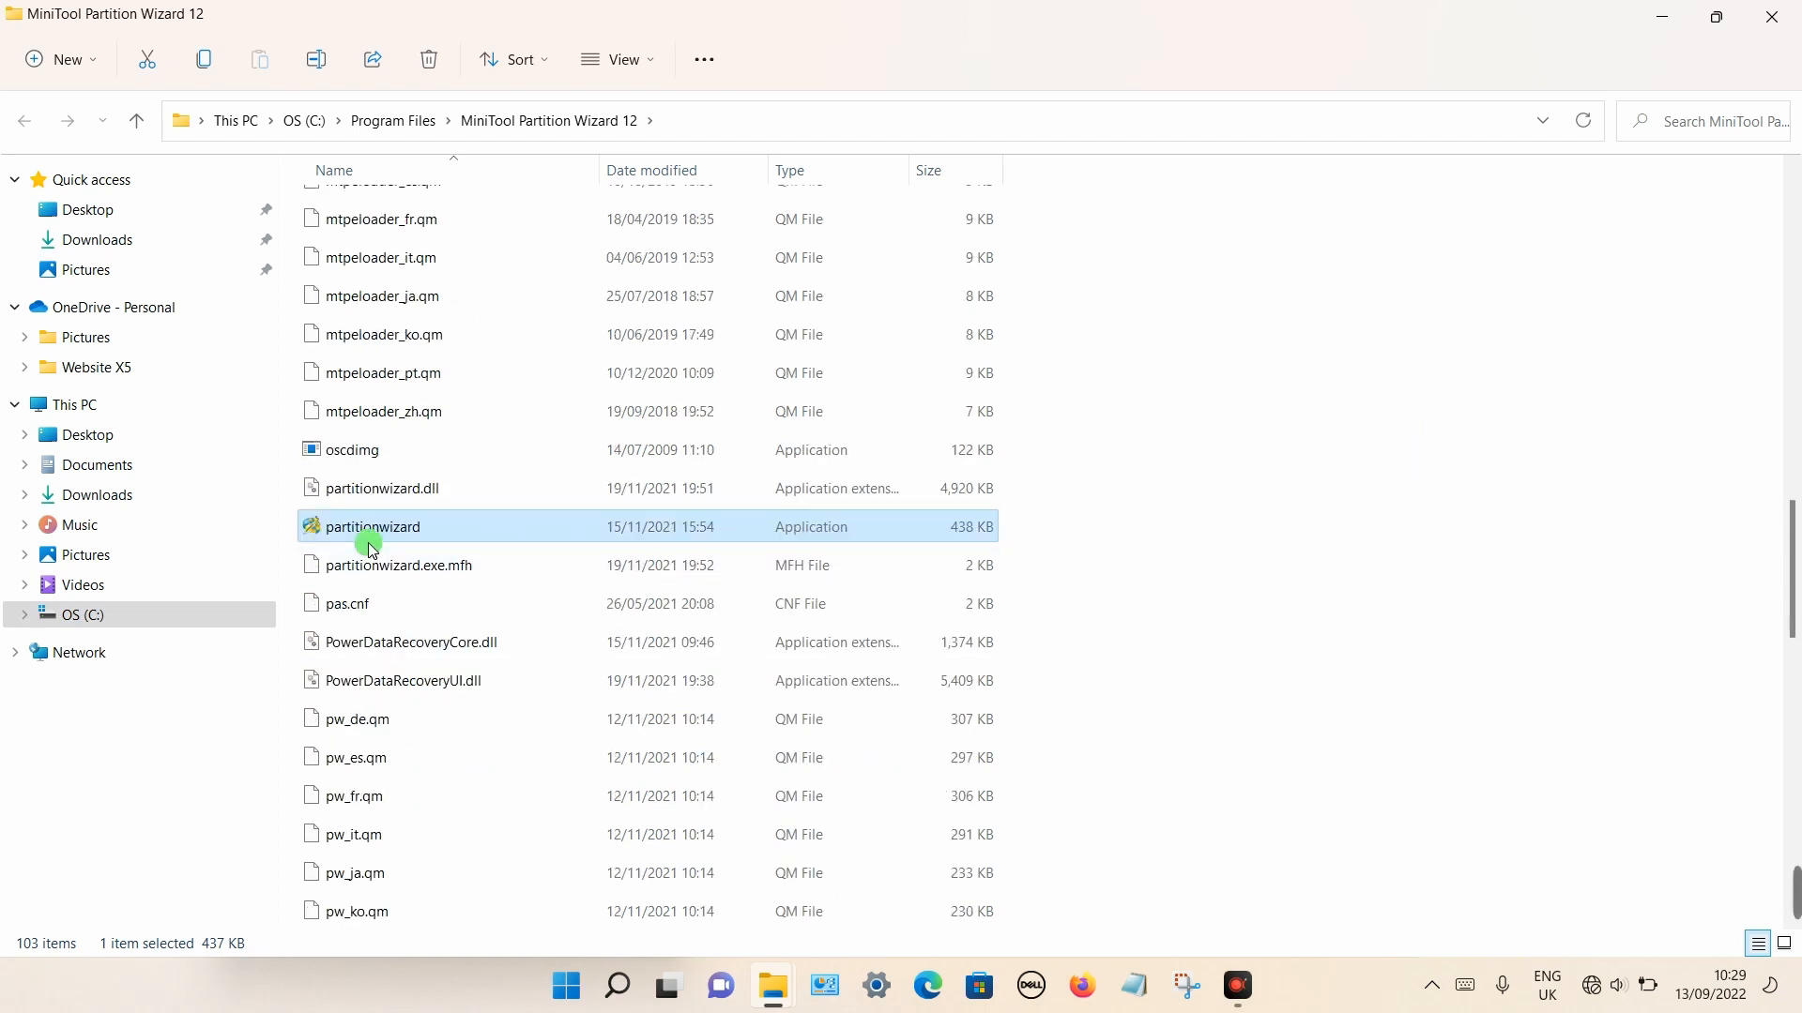
{"action": "mouse_move", "coordinate": [416, 445]}
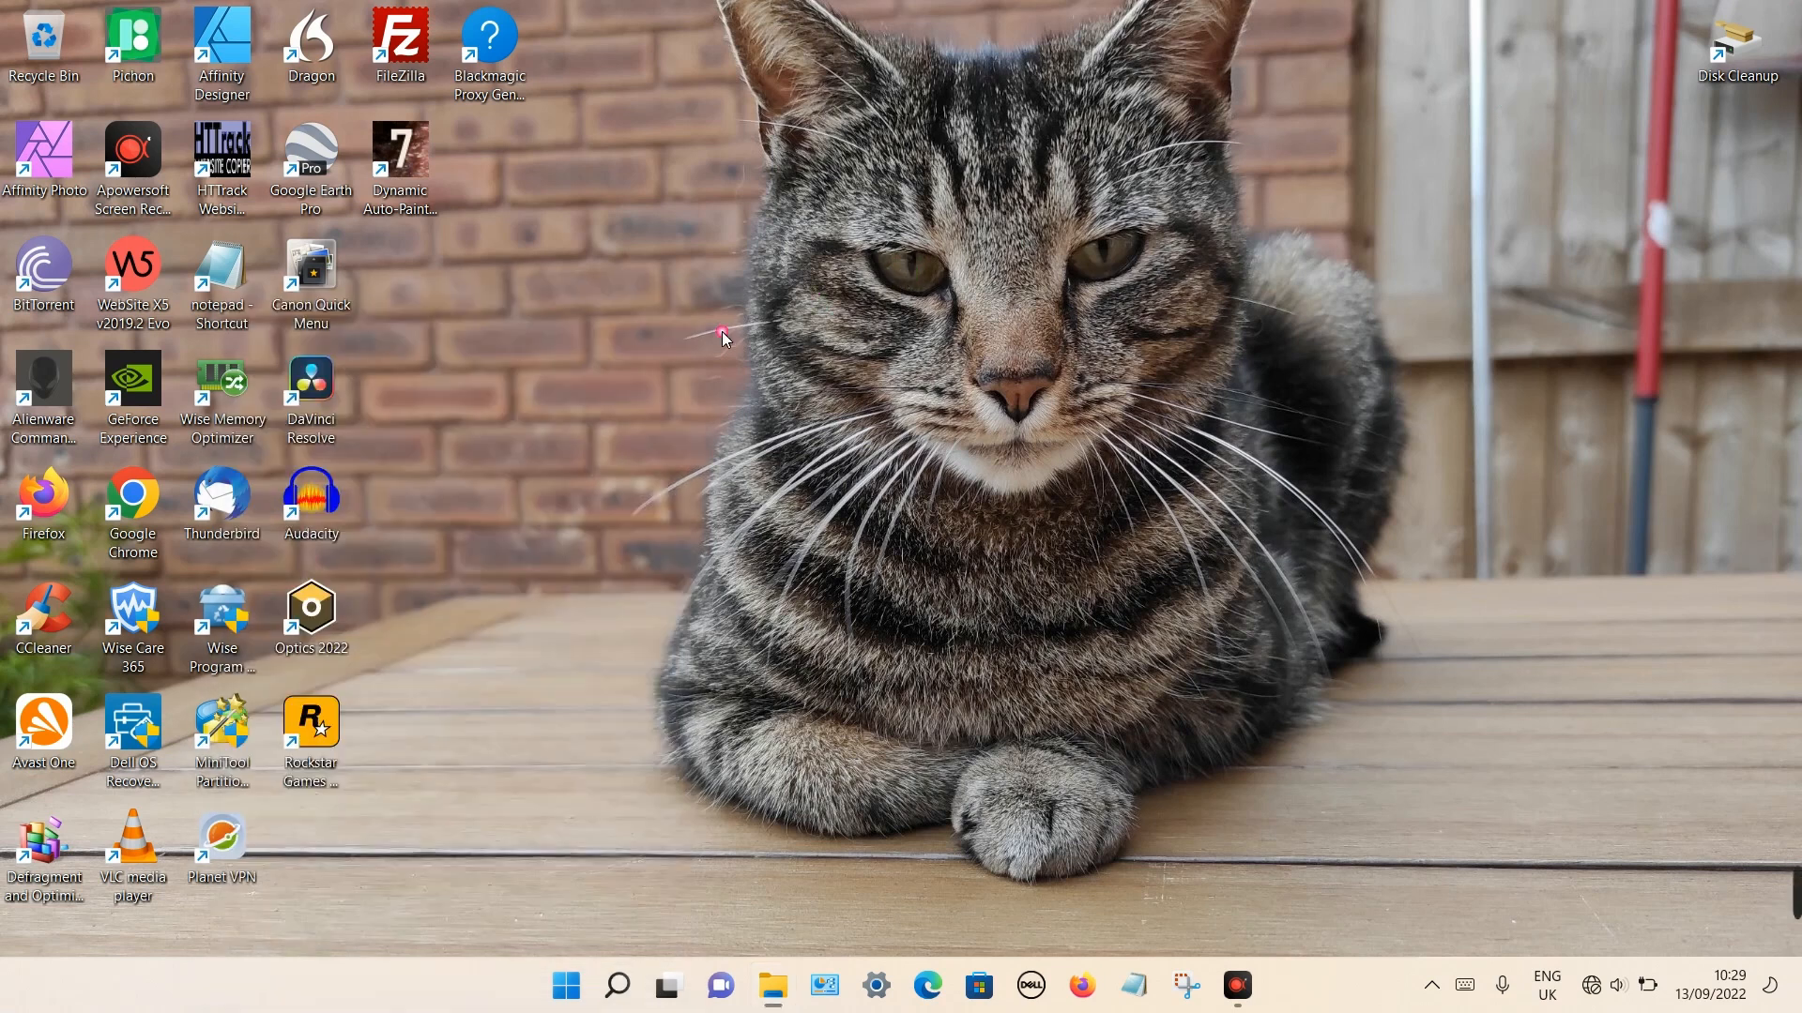
{"action": "mouse_move", "coordinate": [33, 718]}
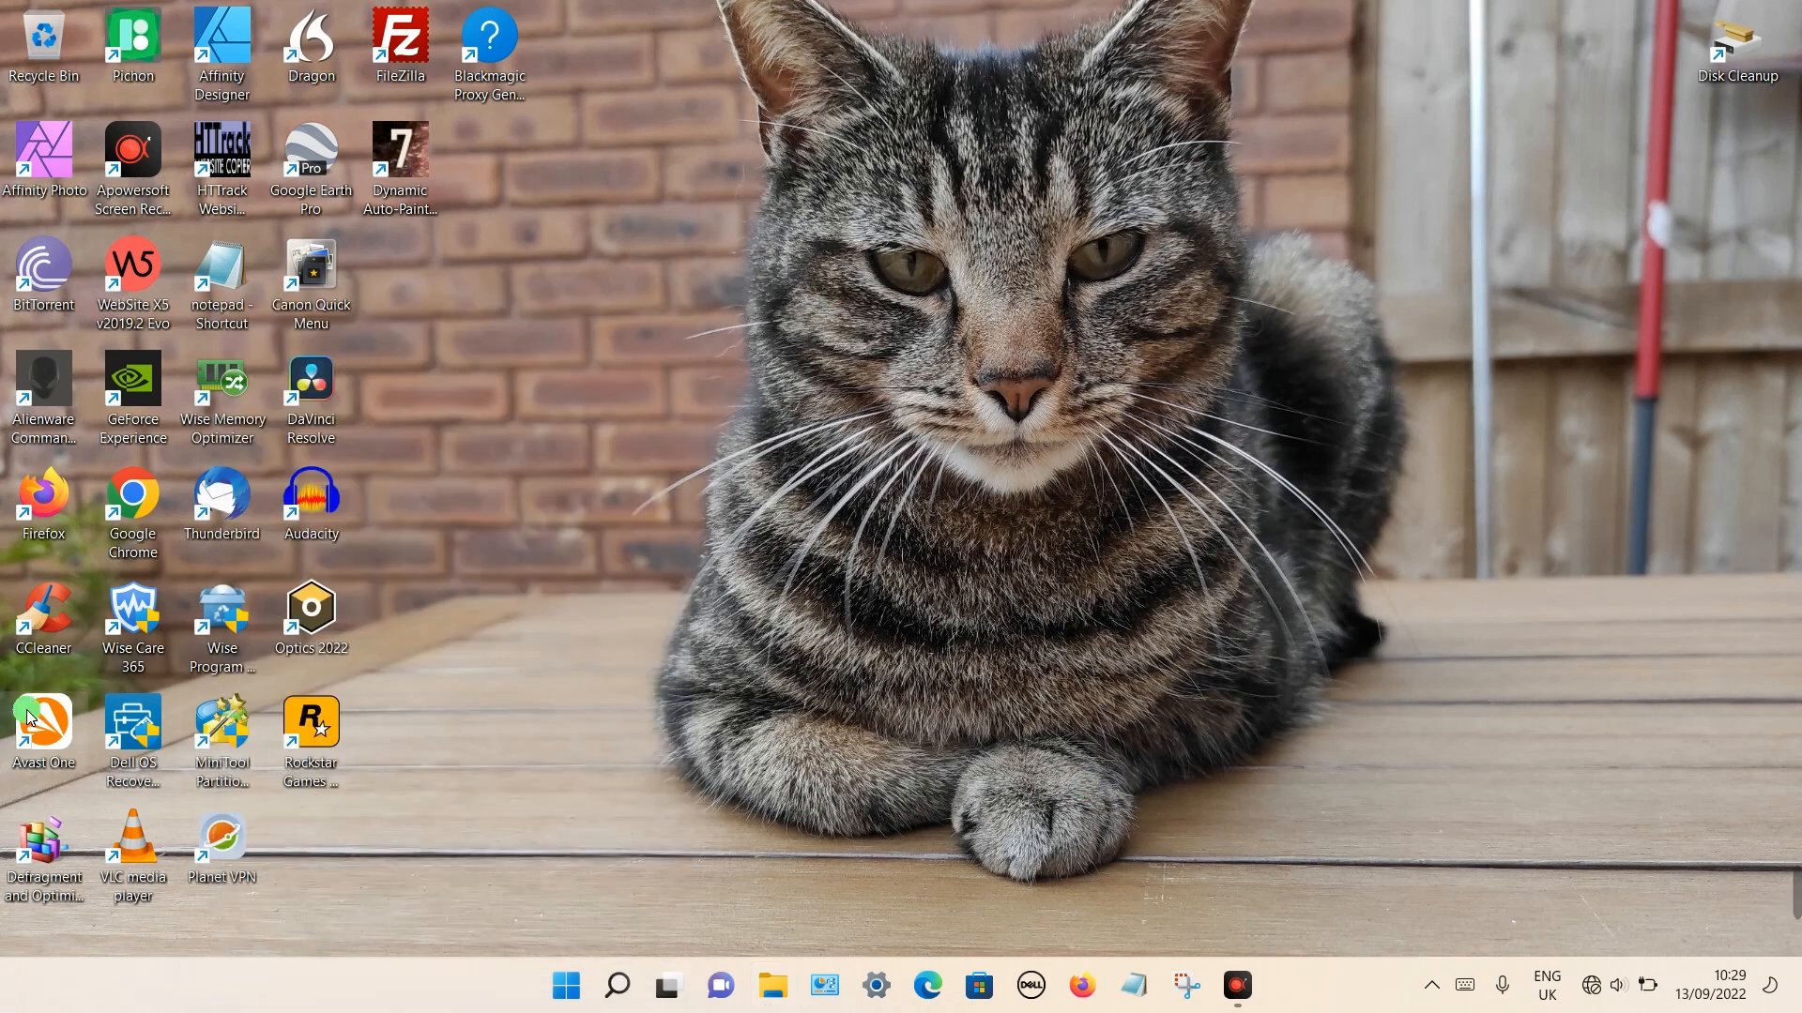
Relaunch Avast One and start blocking a new app from the Firewall's ••• menu.
{"action": "double_click", "coordinate": [43, 721]}
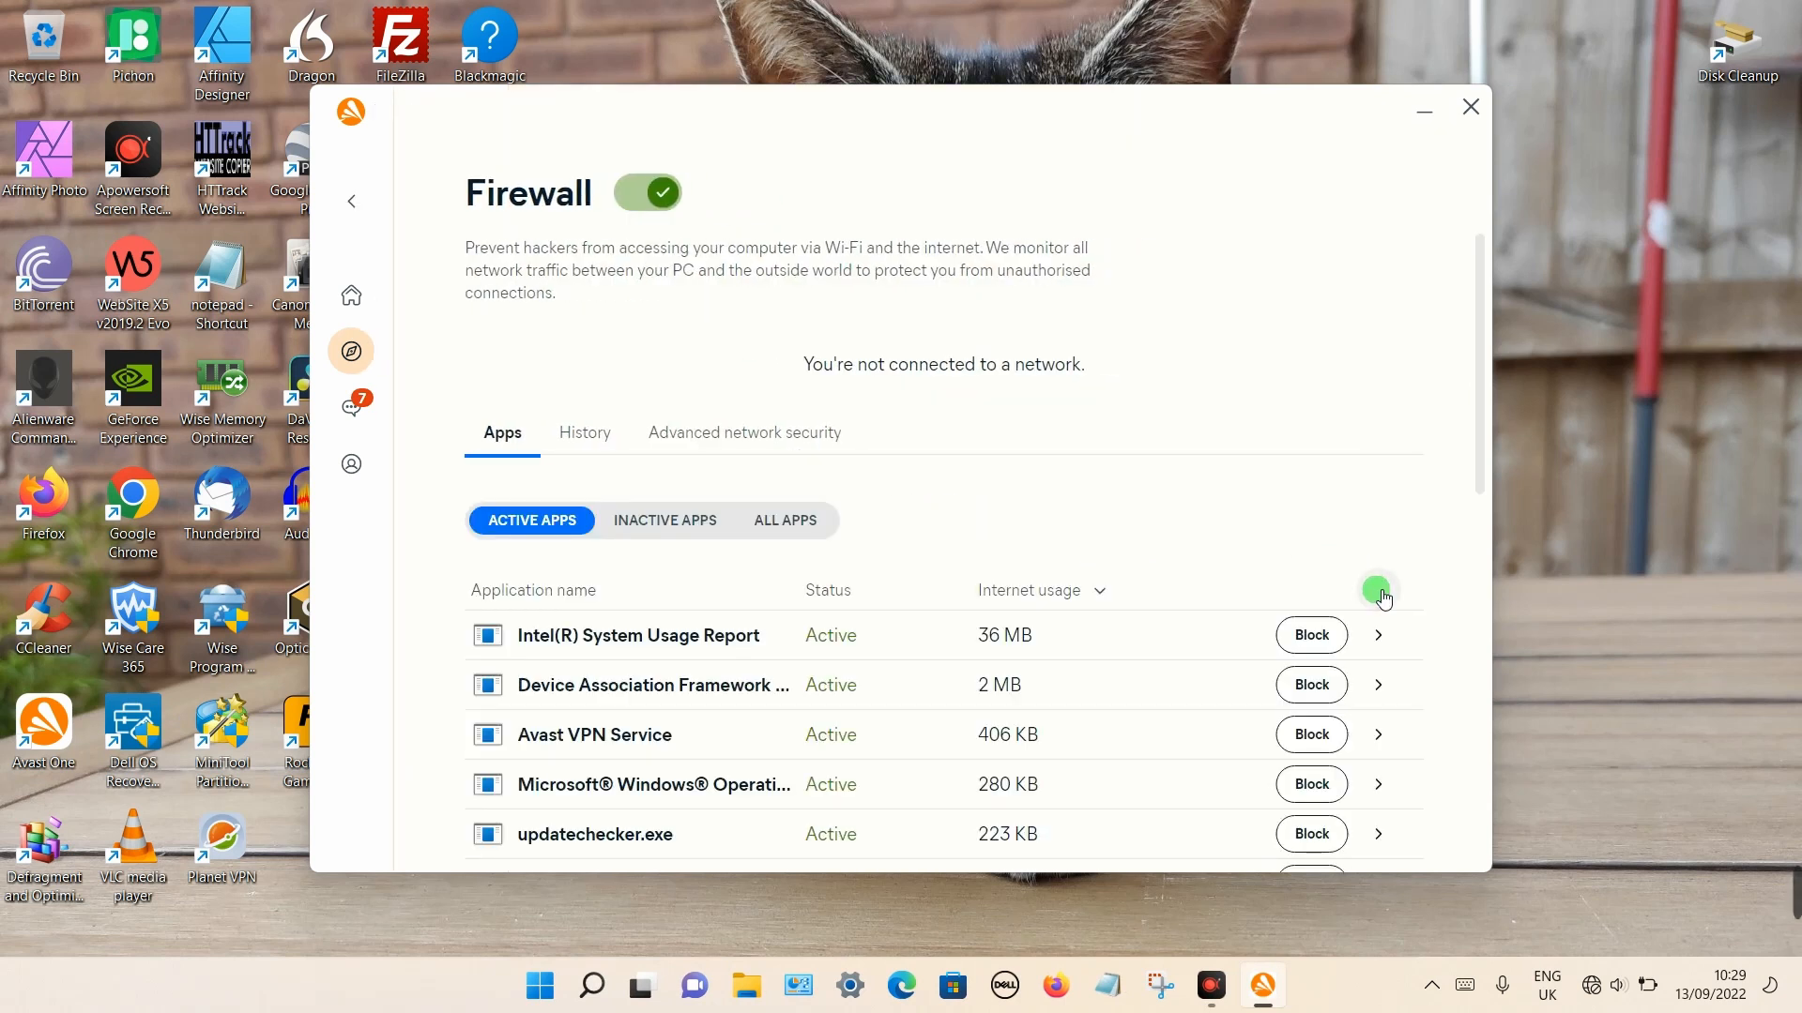
{"action": "left_click", "coordinate": [1377, 590]}
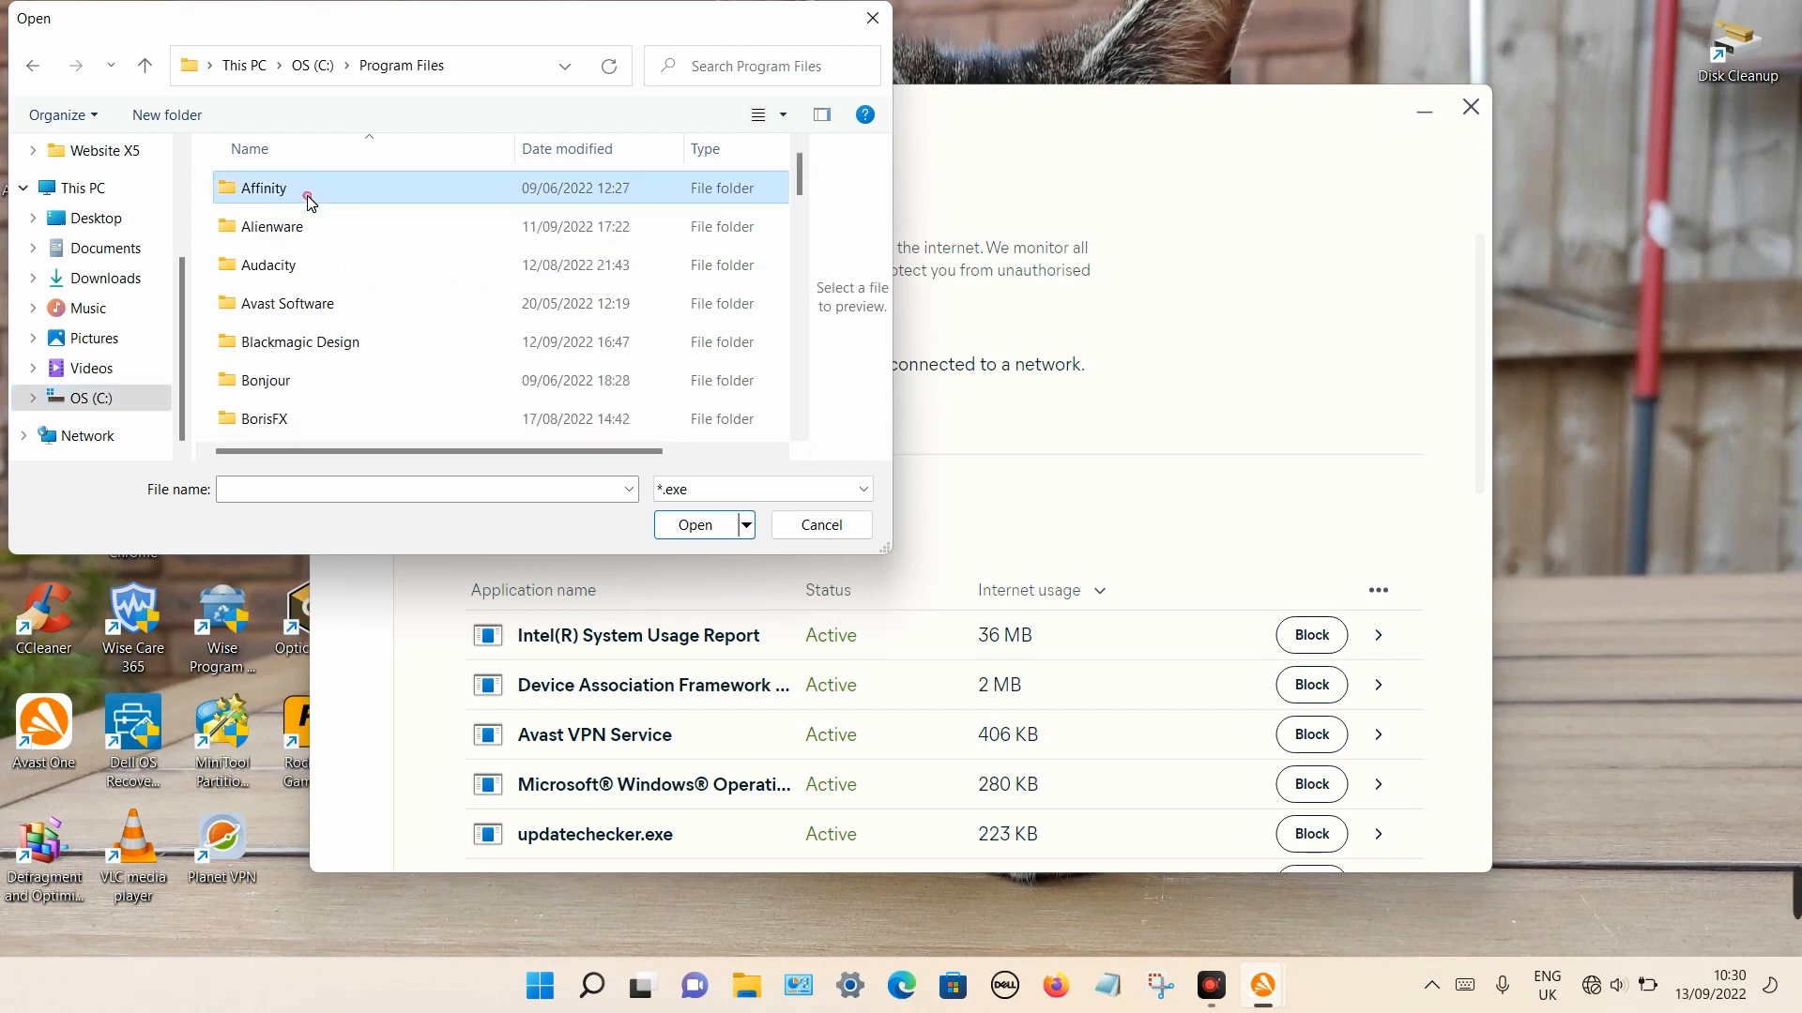
Block partitionwizard.exe from MiniTool Partition Wizard 12, dismiss the confirmation, and close Avast One.
{"action": "scroll", "scroll_direction": "down", "scroll_amount": 3}
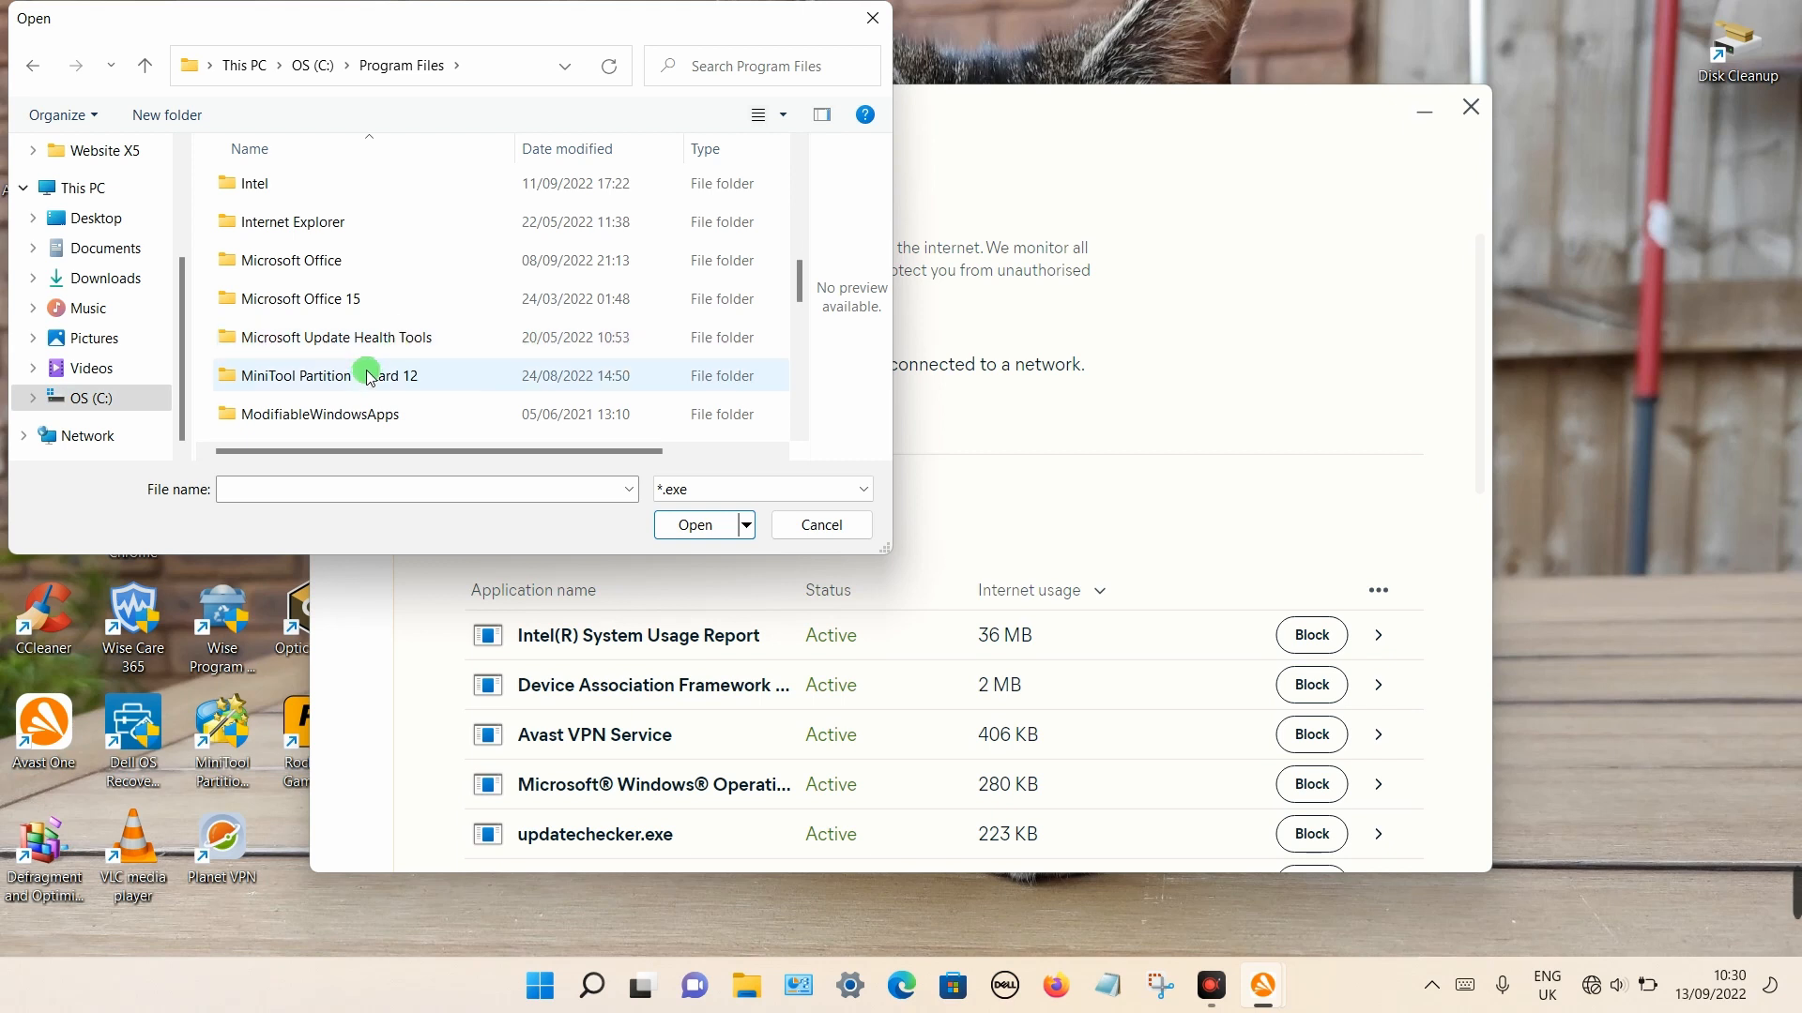
{"action": "double_click", "coordinate": [337, 376]}
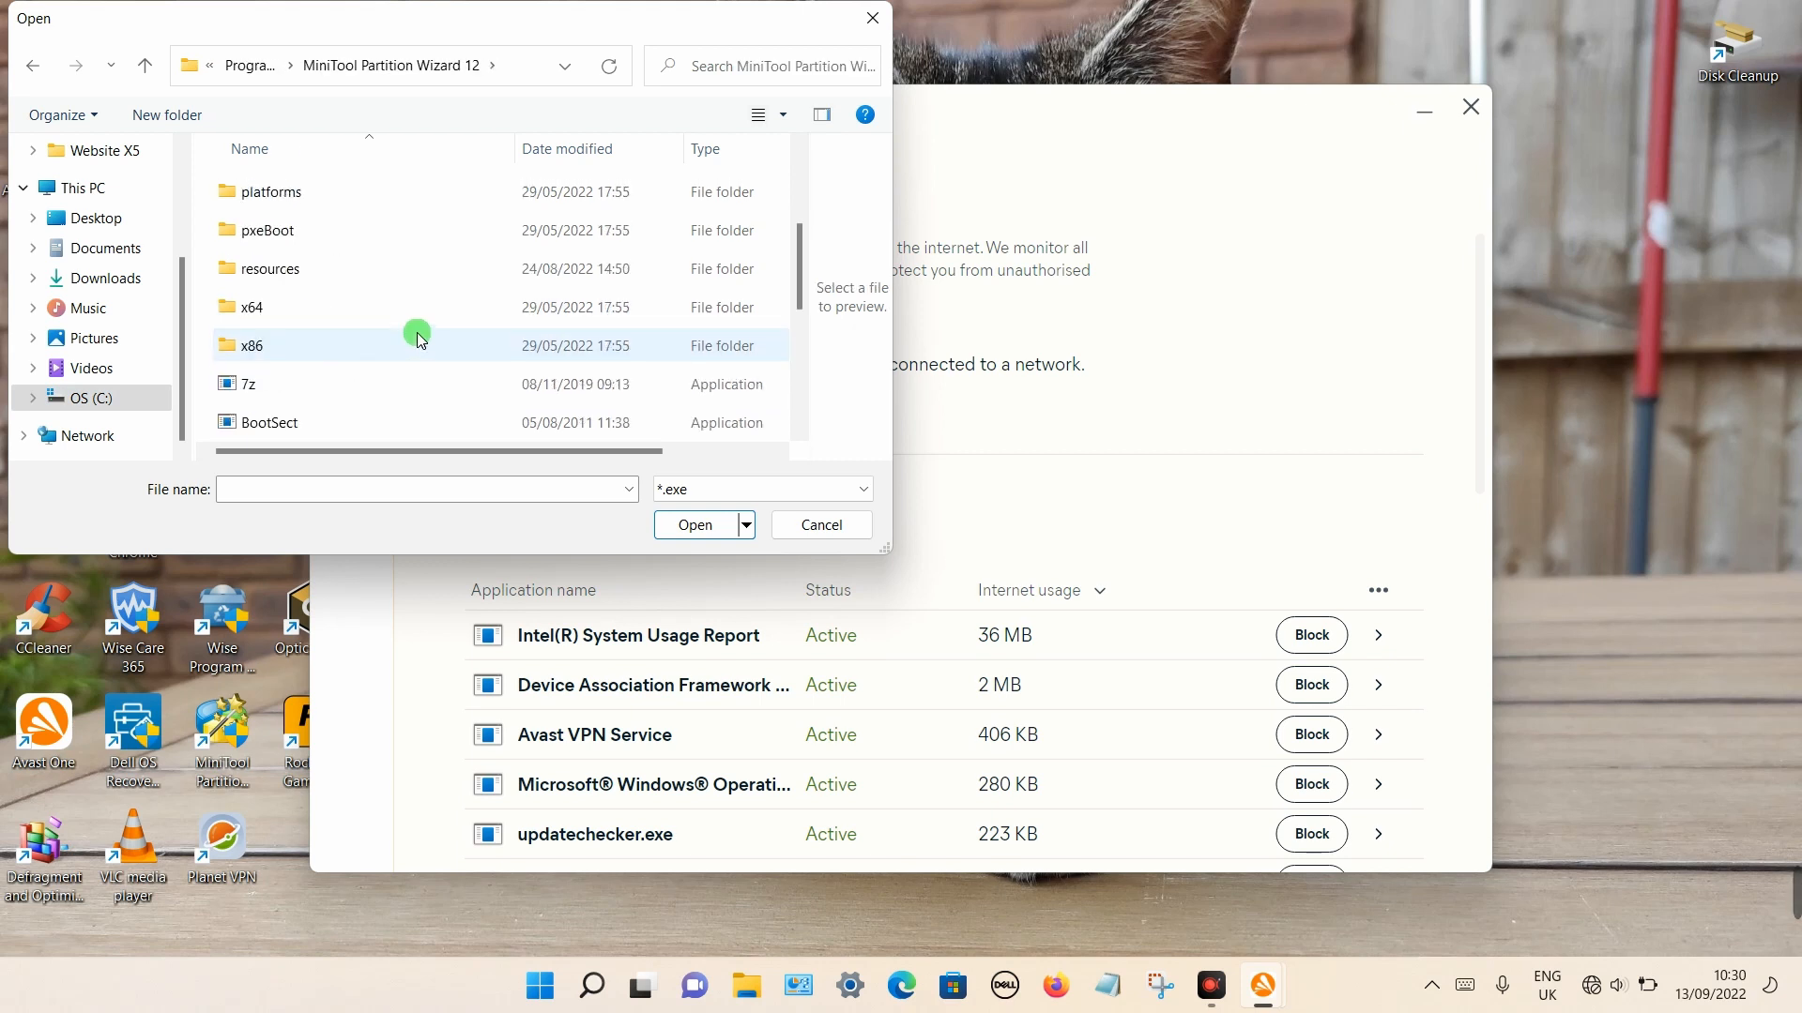
{"action": "scroll", "scroll_direction": "down", "scroll_amount": 3}
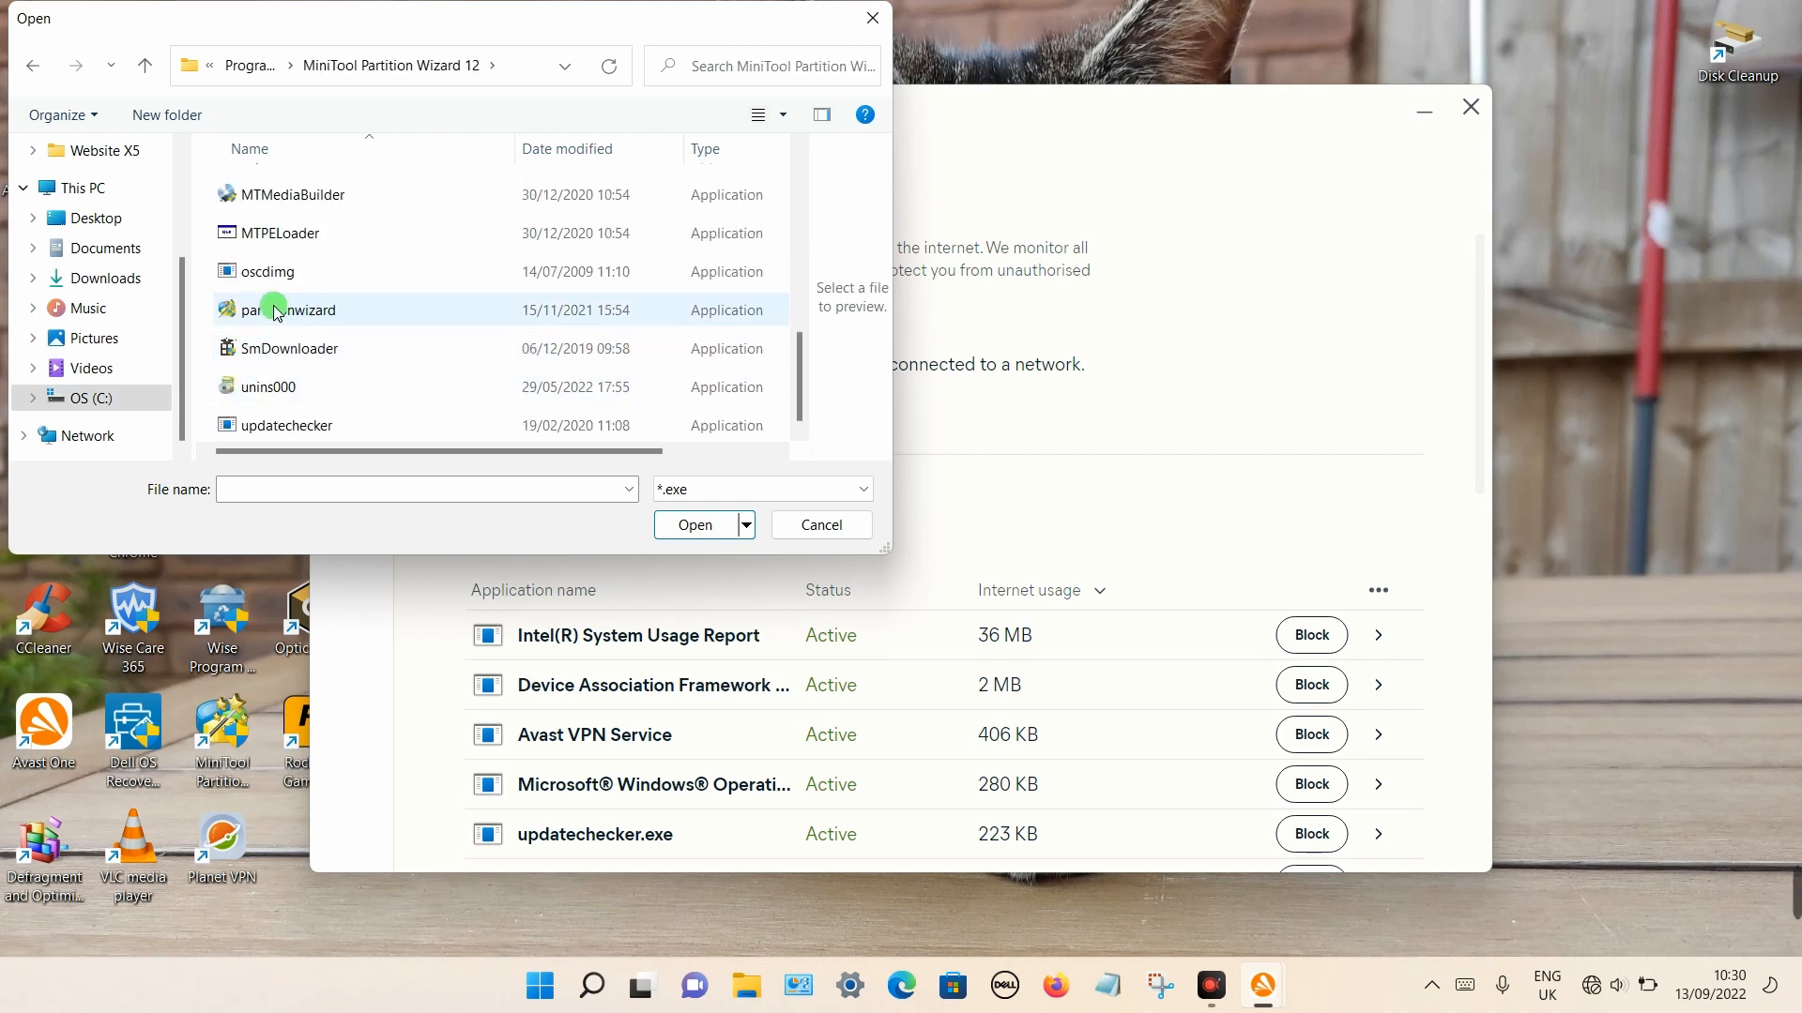
{"action": "left_click", "coordinate": [821, 525]}
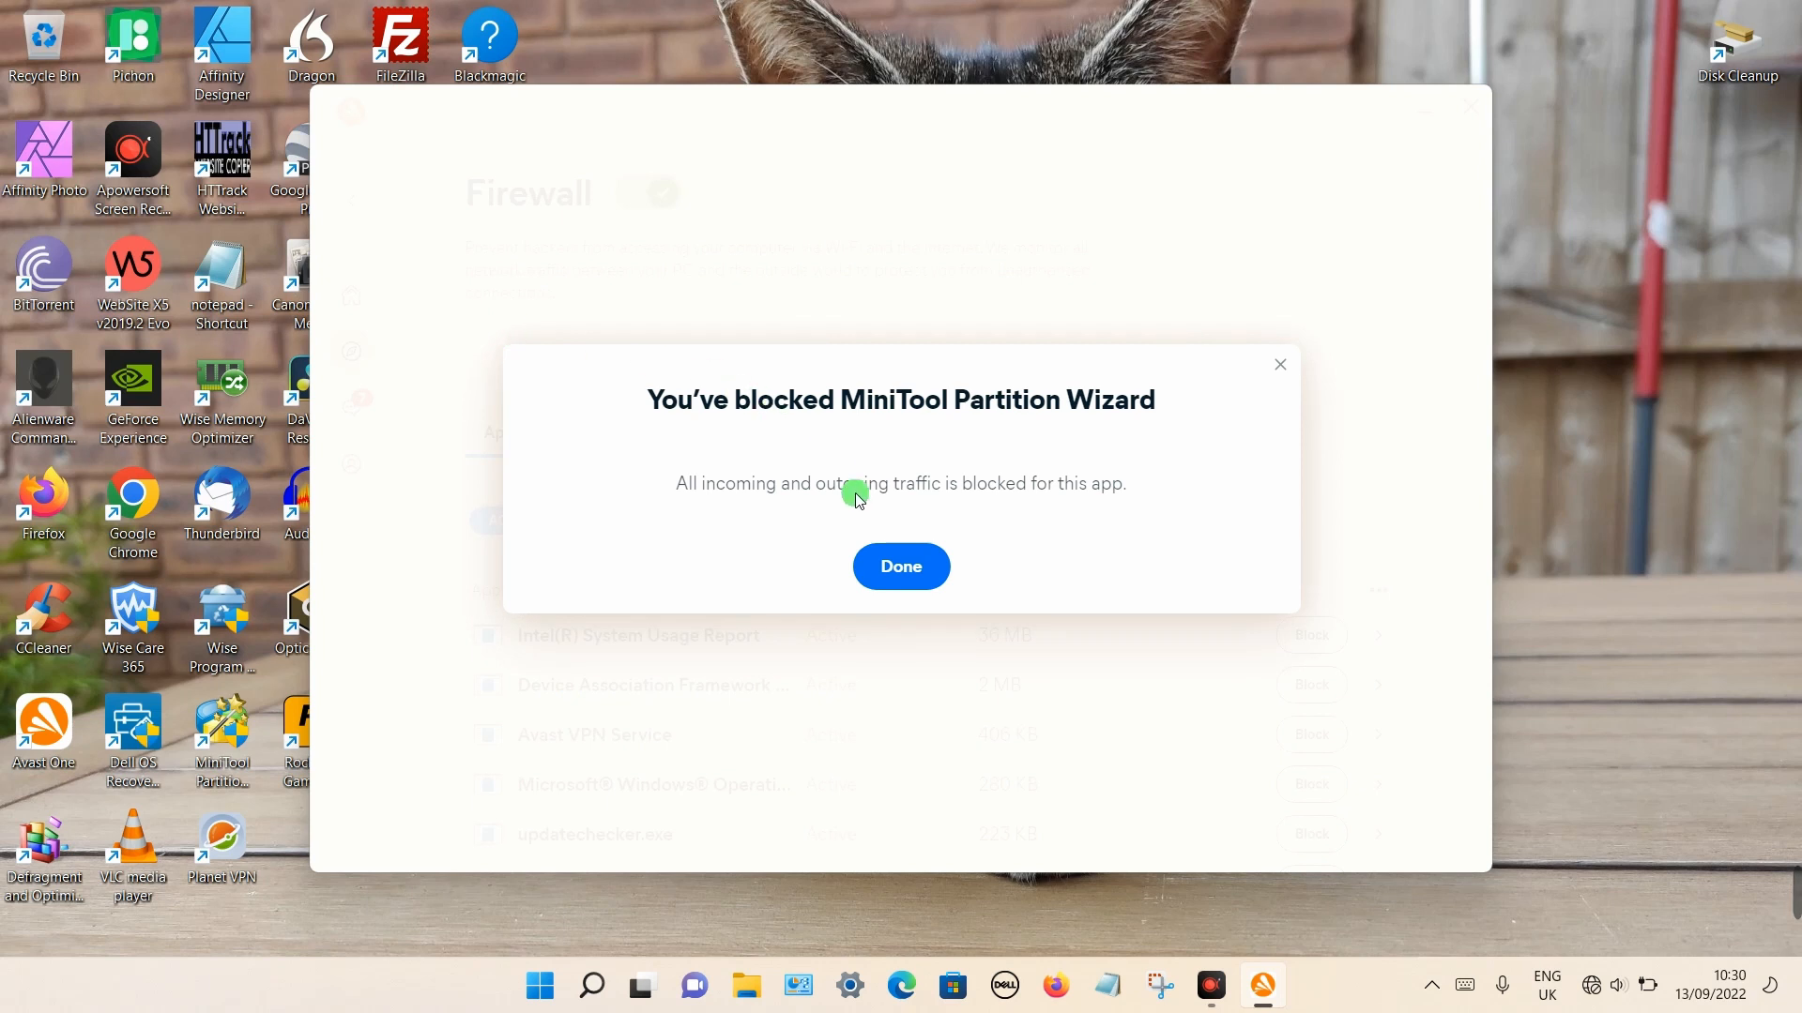
{"action": "left_click", "coordinate": [901, 567]}
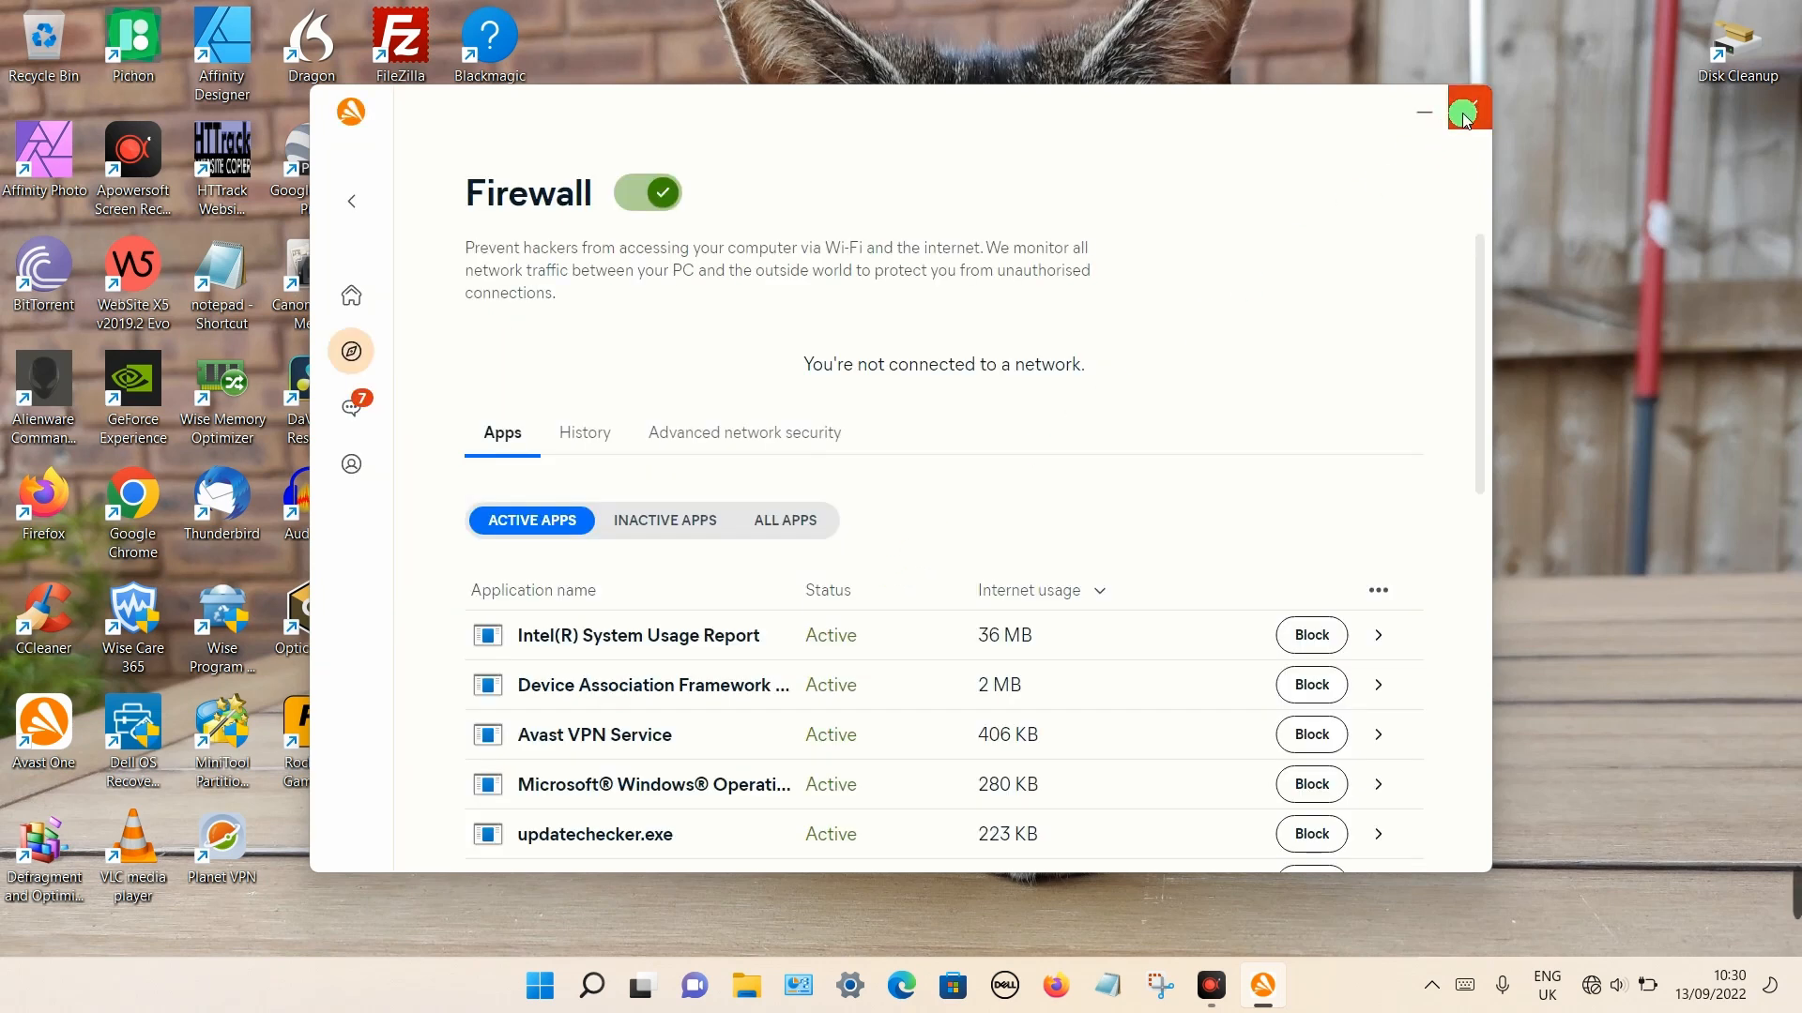
{"action": "left_click", "coordinate": [1464, 112]}
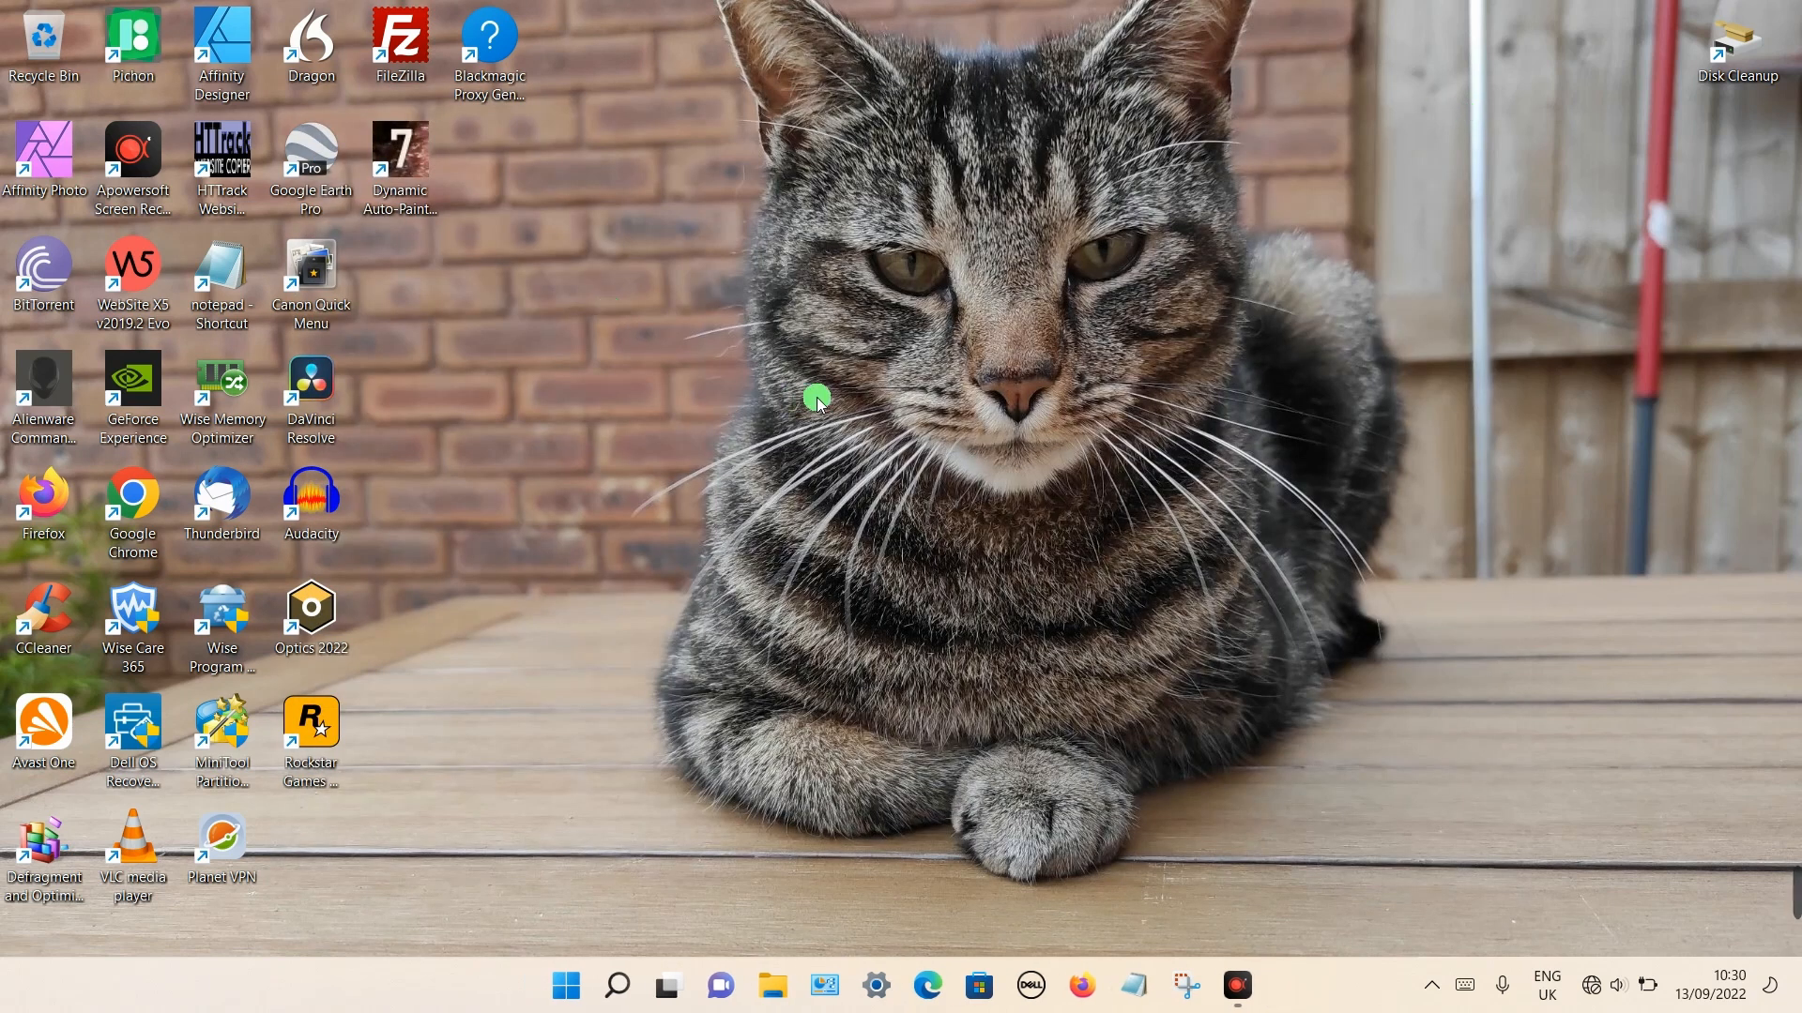
{"action": "mouse_move", "coordinate": [770, 418]}
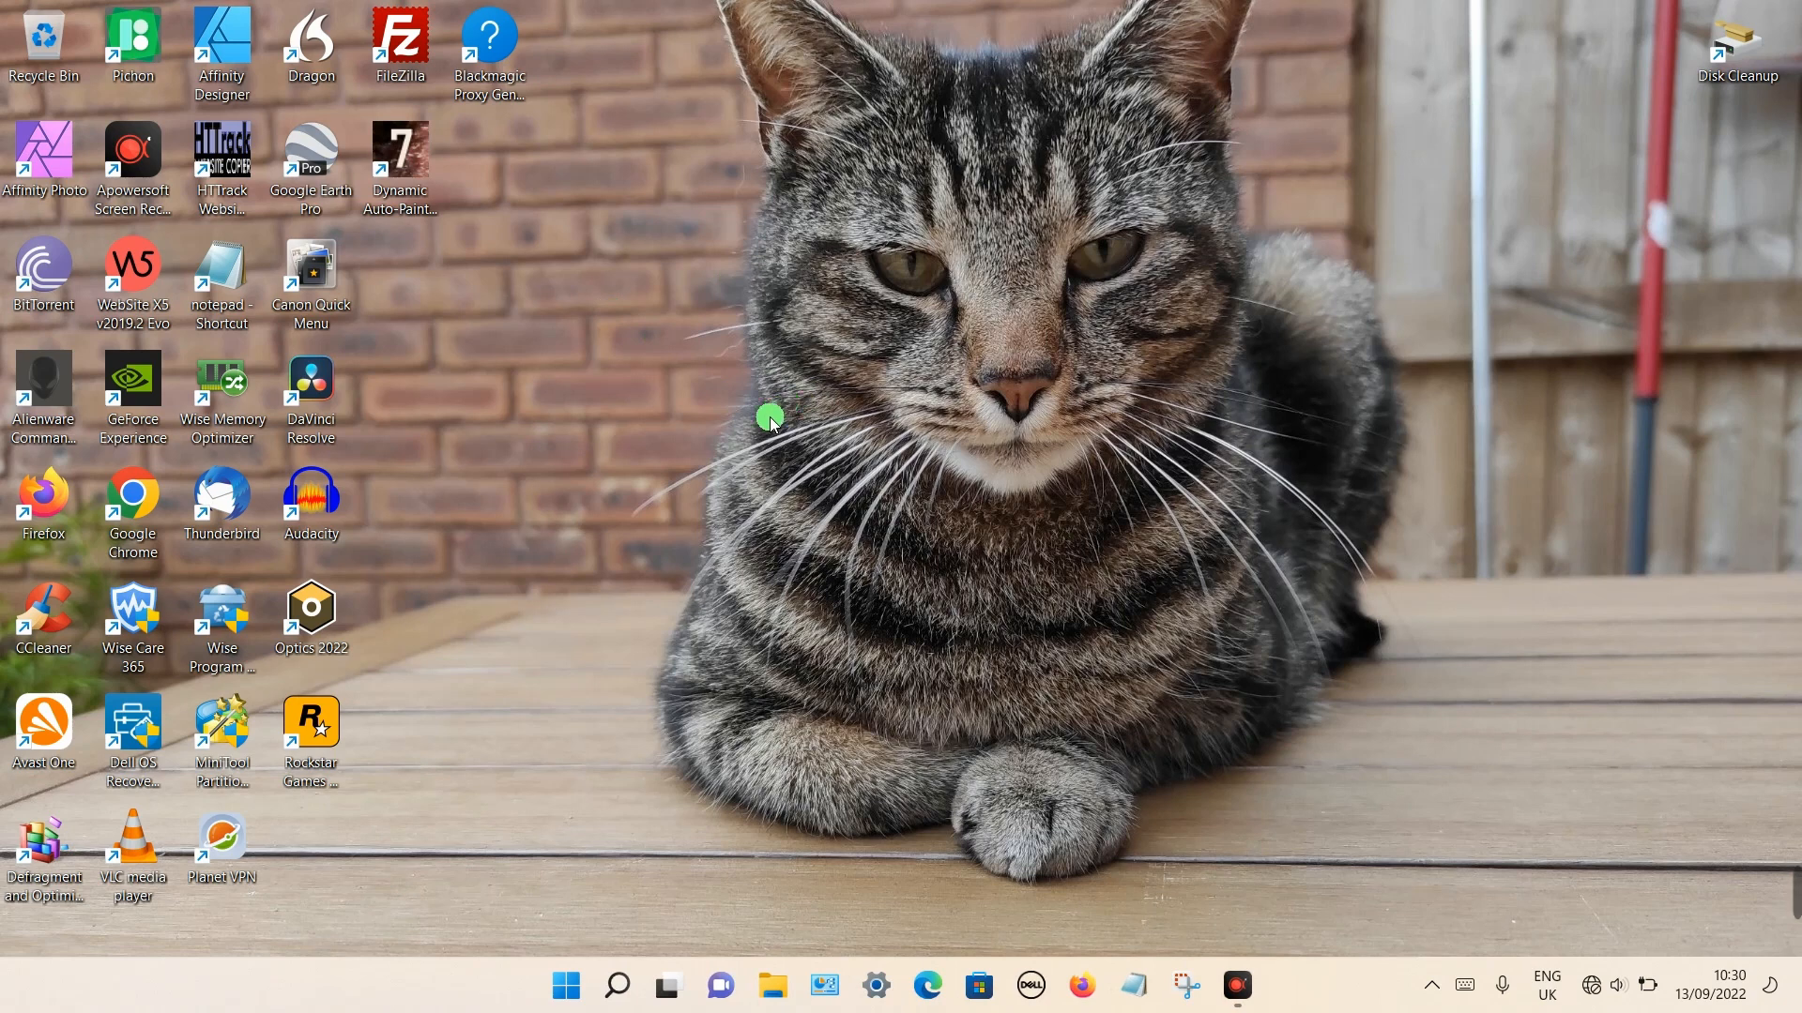